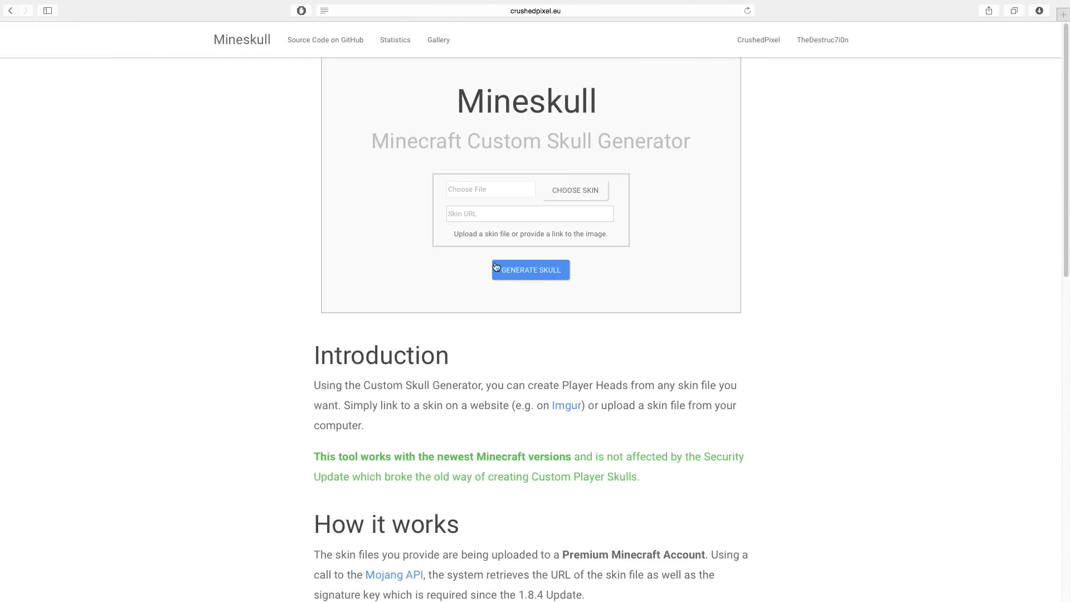
{"action": "mouse_move", "coordinate": [457, 115]}
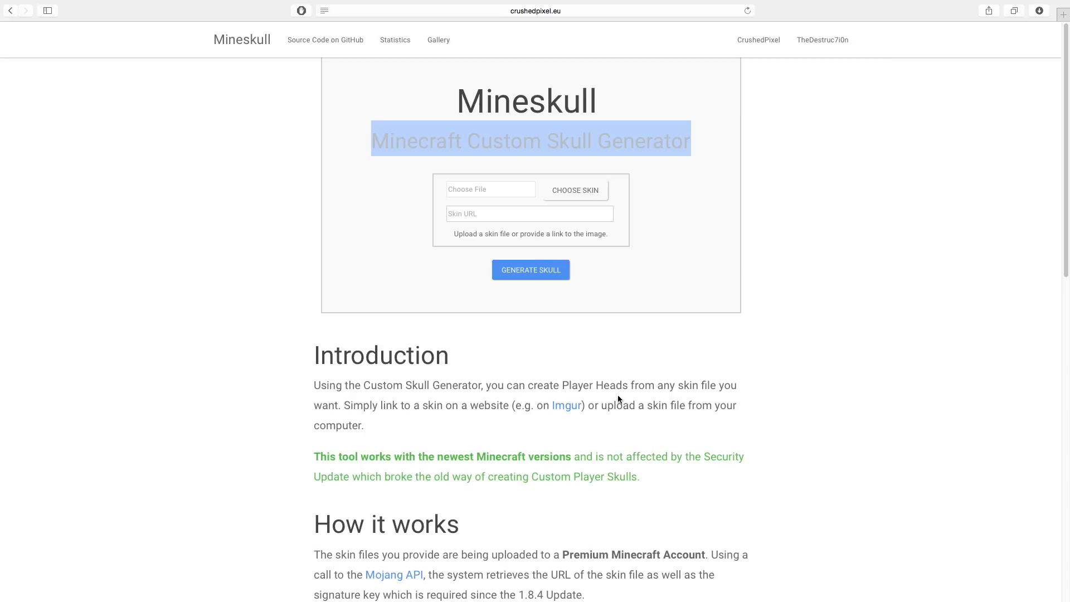
{"action": "mouse_move", "coordinate": [439, 461]}
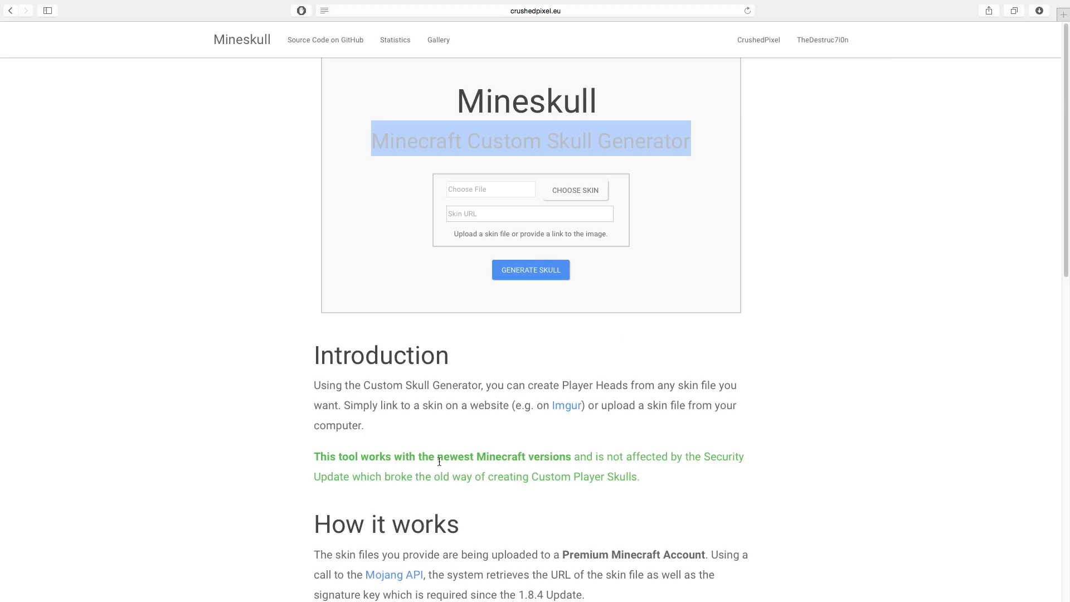
{"action": "mouse_move", "coordinate": [504, 178]}
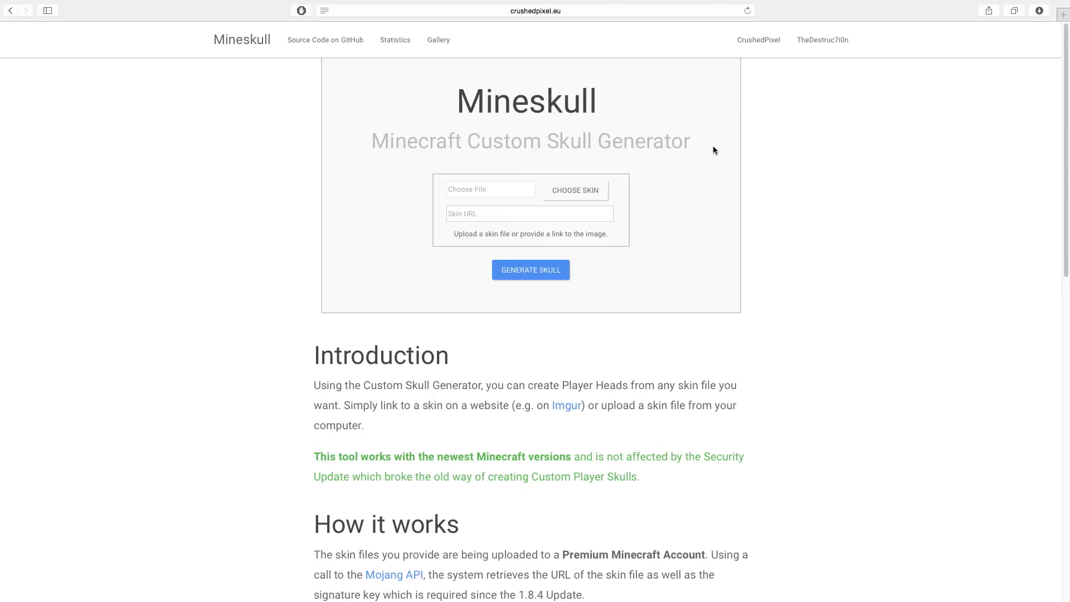
{"action": "mouse_move", "coordinate": [583, 202]}
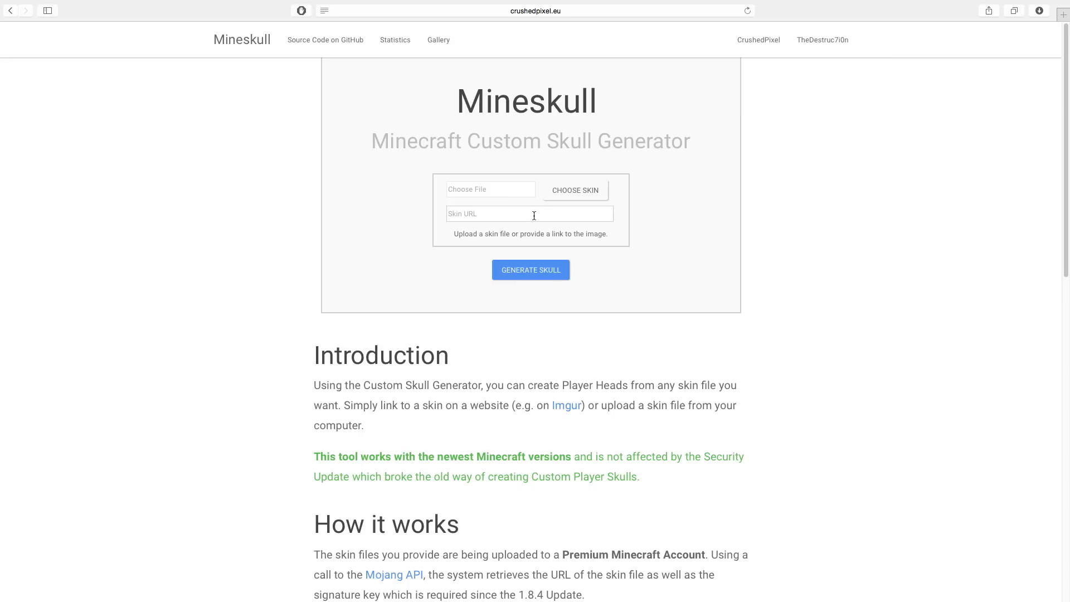
{"action": "mouse_move", "coordinate": [574, 199]}
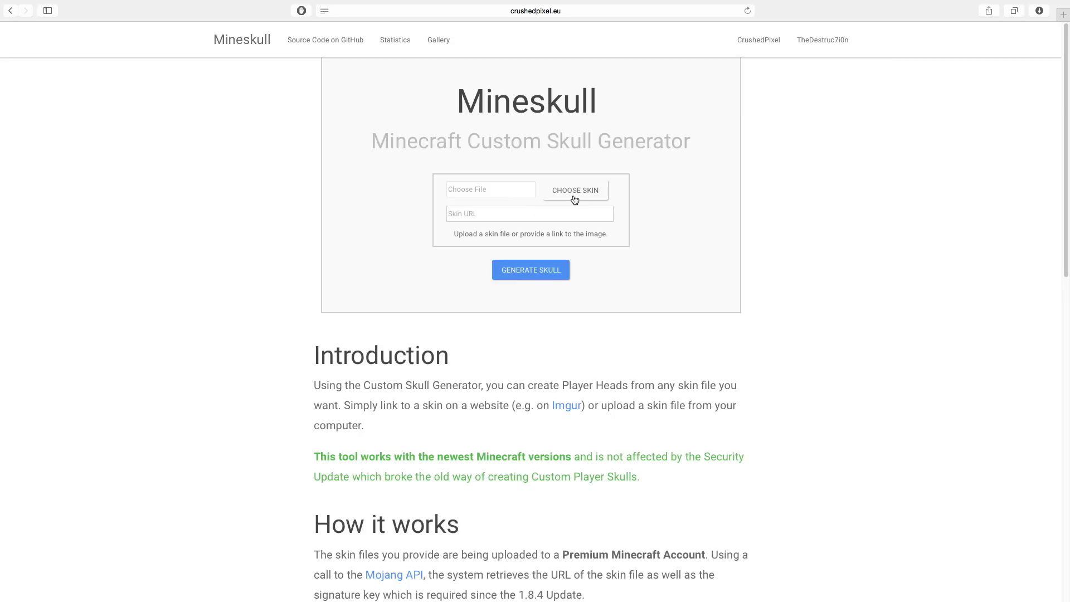
- Preview the goldenderp, black-and-red, marioskin and luigiskin PNGs, then select strawberry_jam
{"action": "left_click", "coordinate": [575, 189]}
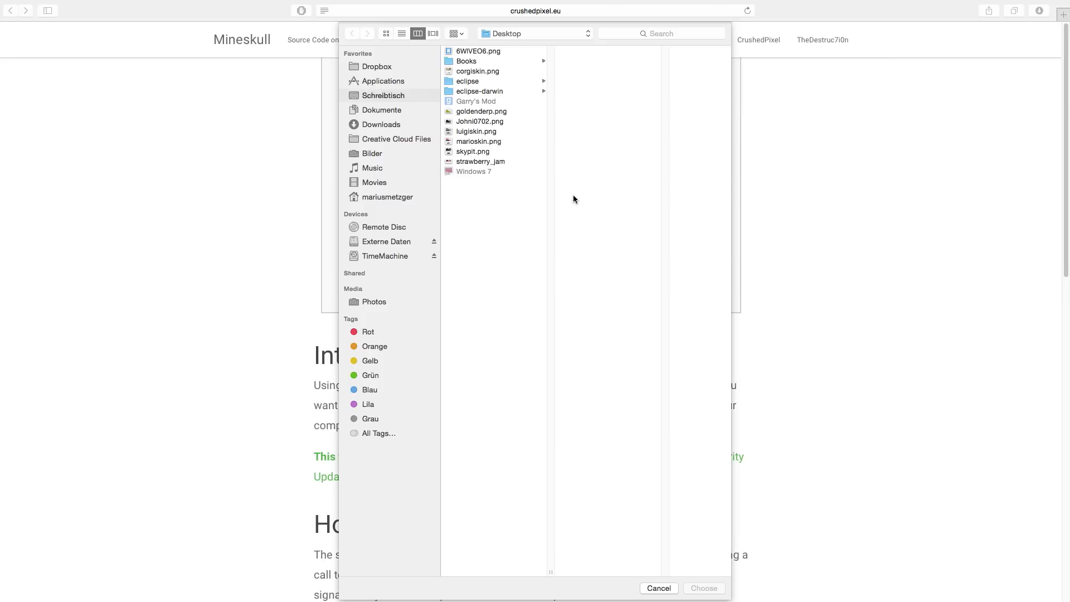
{"action": "left_click", "coordinate": [481, 111]}
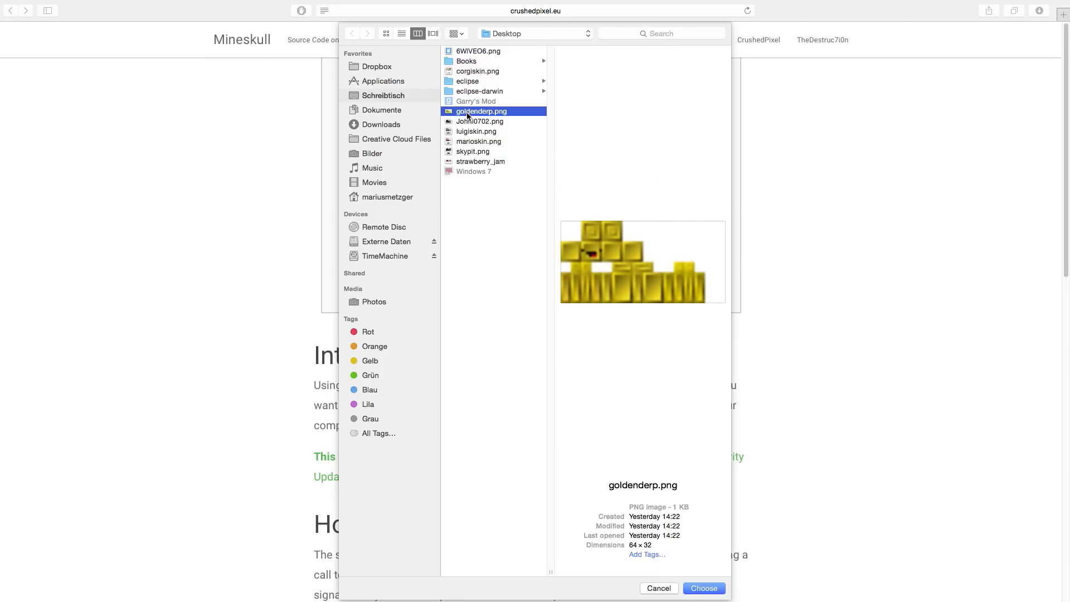
{"action": "left_click", "coordinate": [480, 122]}
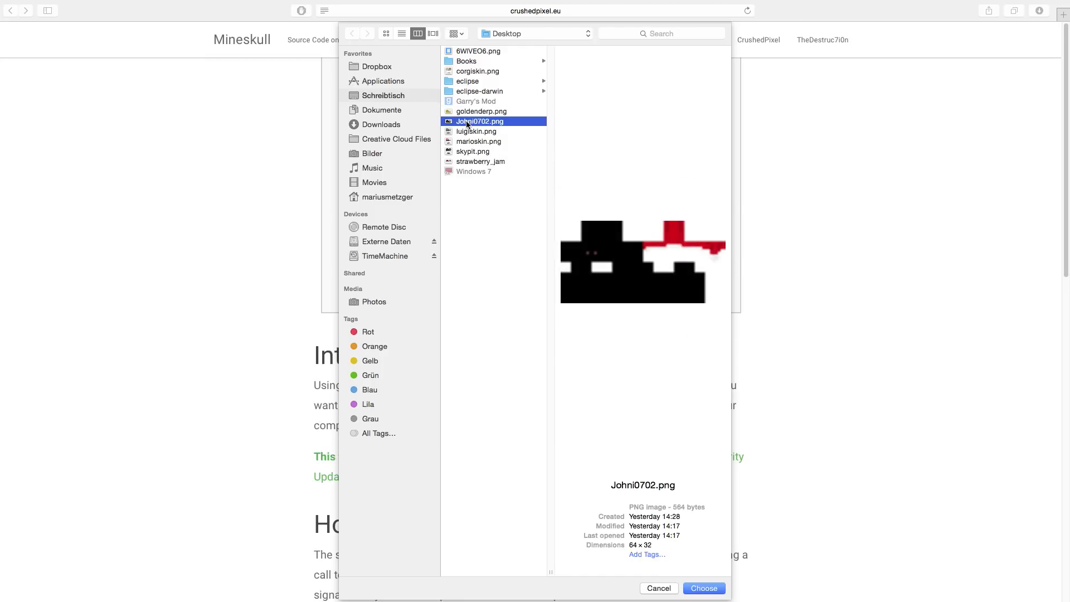
{"action": "left_click", "coordinate": [479, 141]}
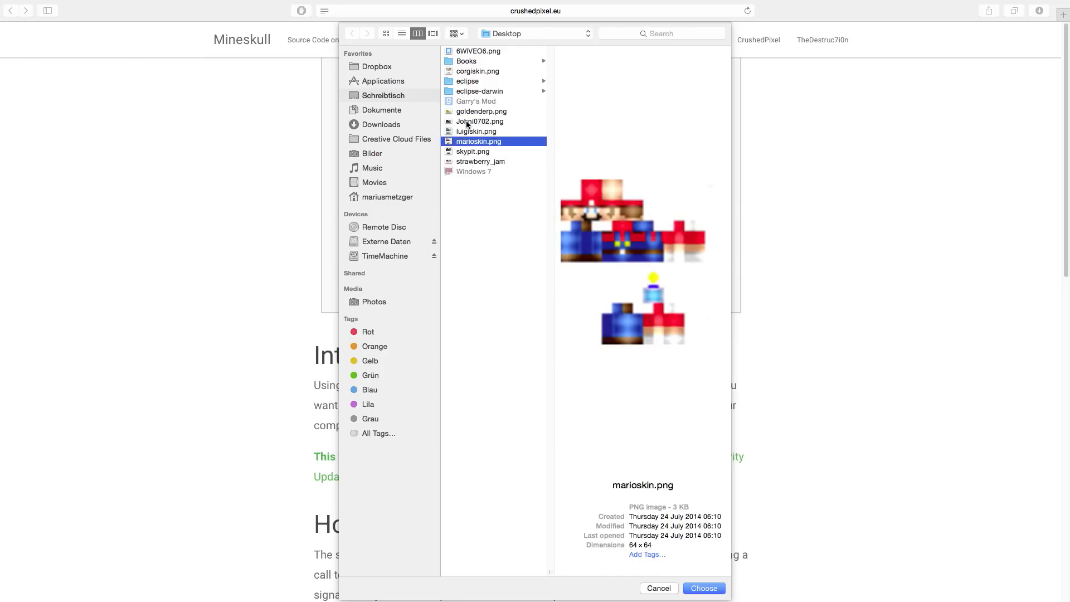
{"action": "left_click", "coordinate": [477, 131]}
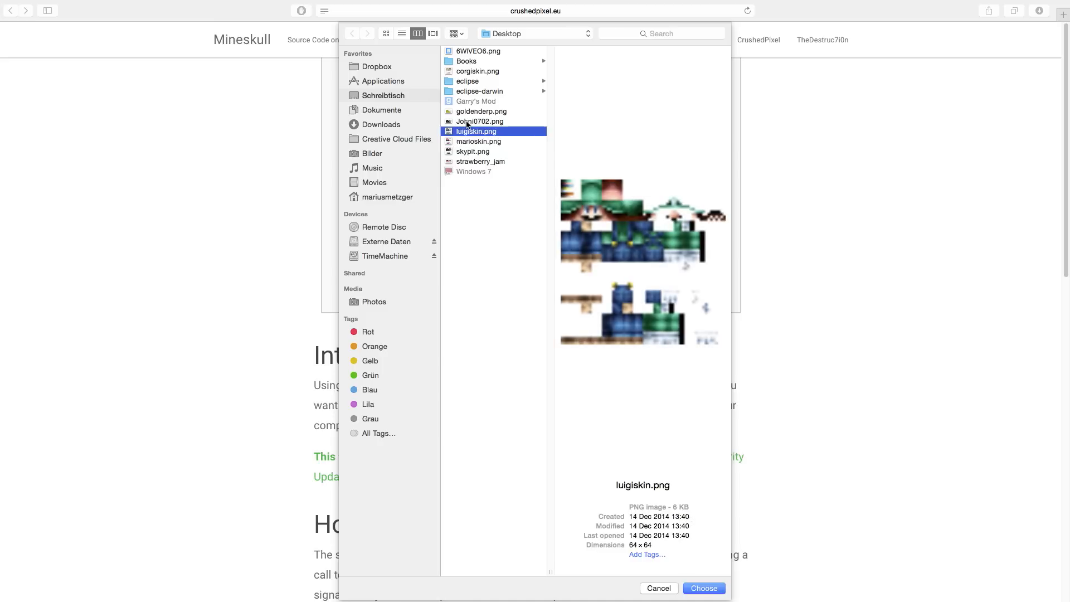
{"action": "left_click", "coordinate": [481, 161]}
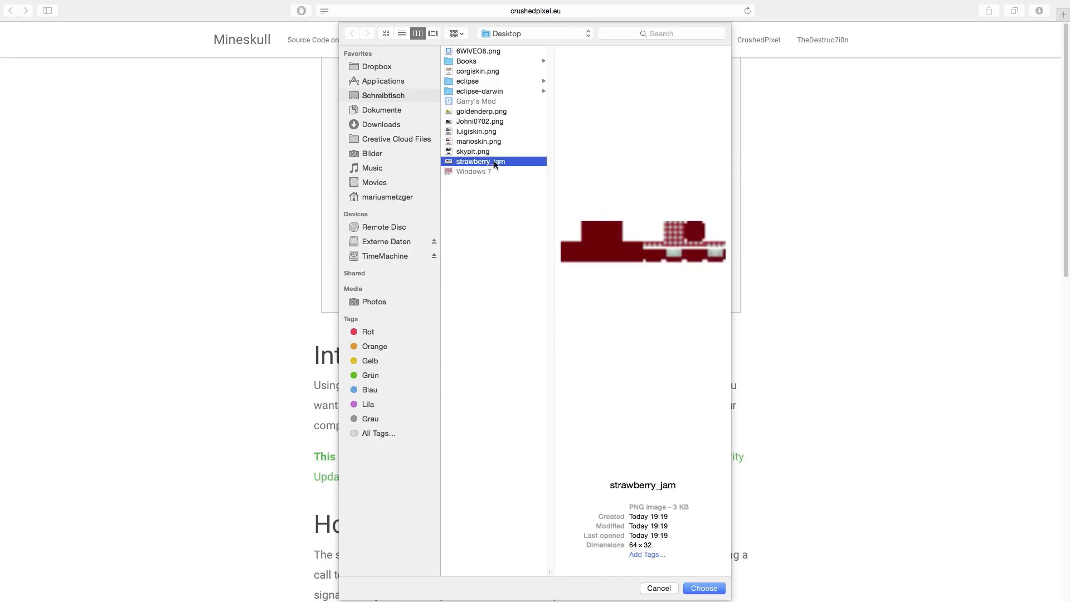
{"action": "mouse_move", "coordinate": [649, 254]}
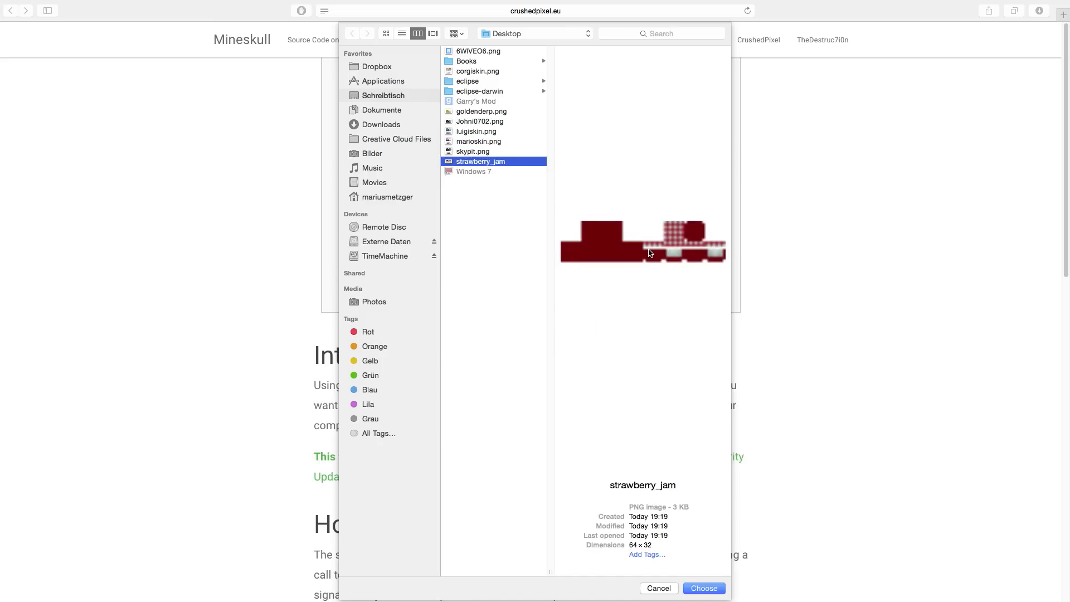
{"action": "mouse_move", "coordinate": [611, 219]}
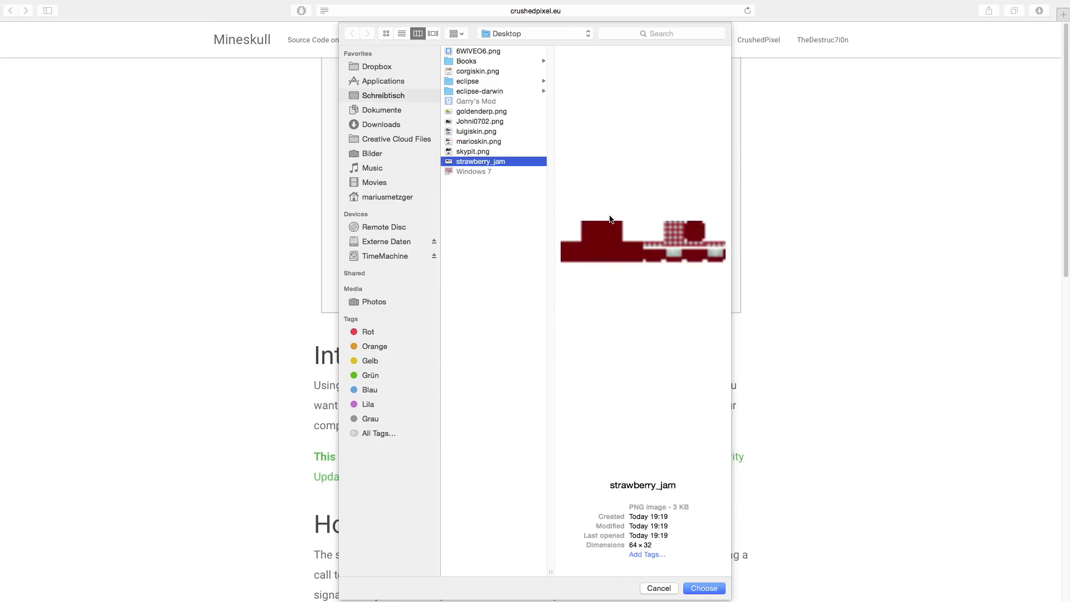
{"action": "mouse_move", "coordinate": [681, 234]}
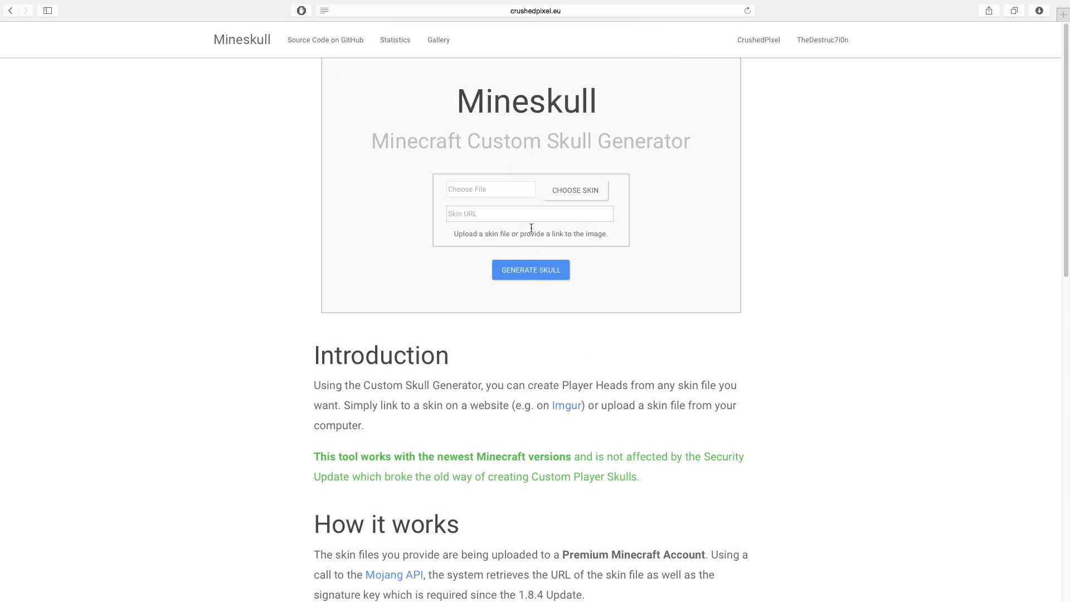
{"action": "mouse_move", "coordinate": [530, 274]}
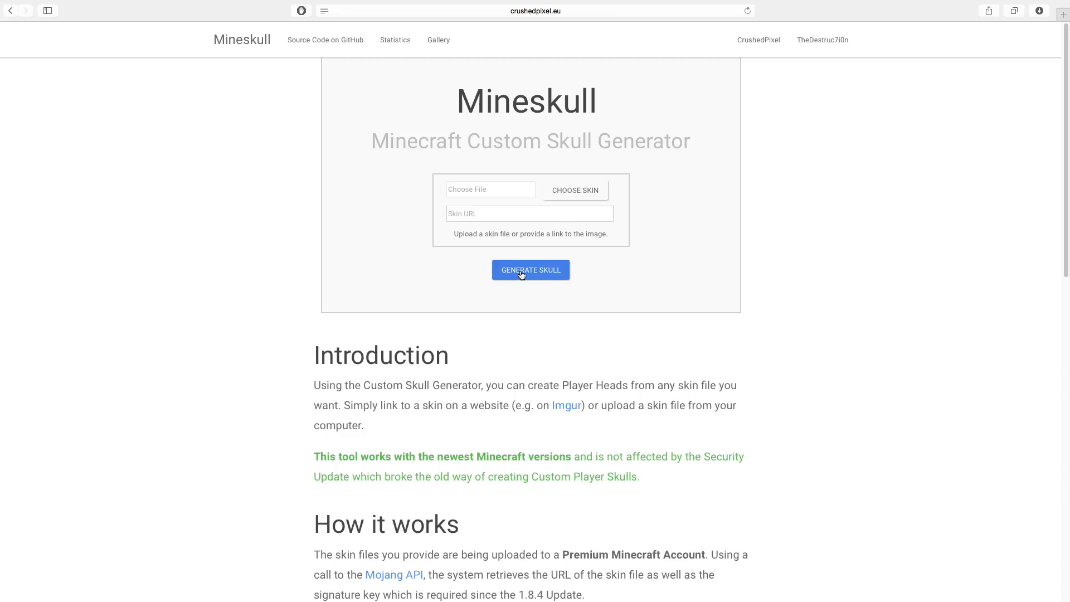
- Generate the strawberry jam skull and copy its generated give command
{"action": "left_click", "coordinate": [530, 270]}
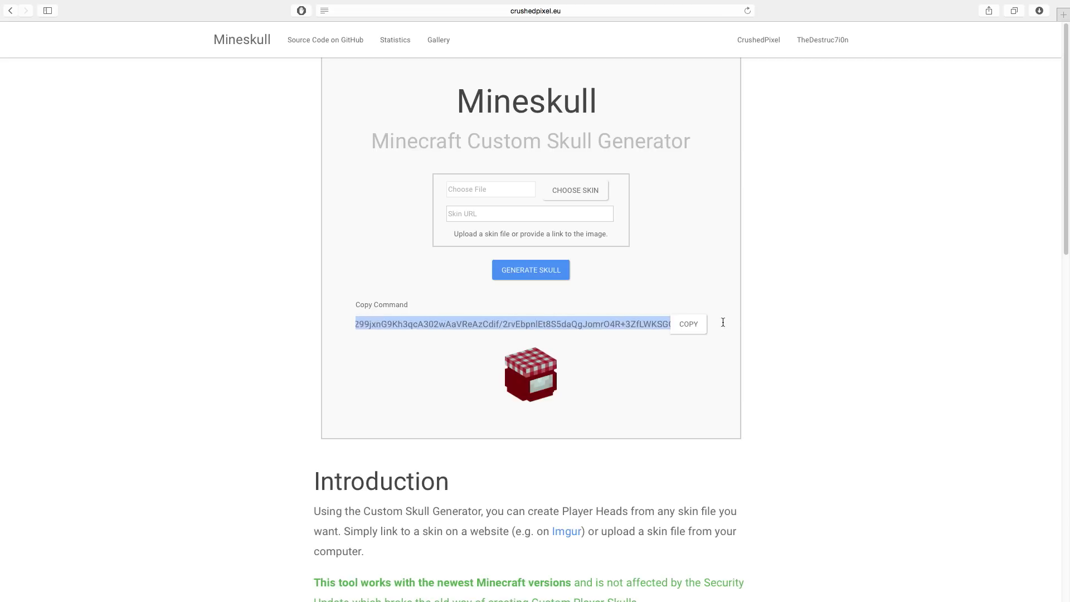
{"action": "left_click", "coordinate": [687, 323]}
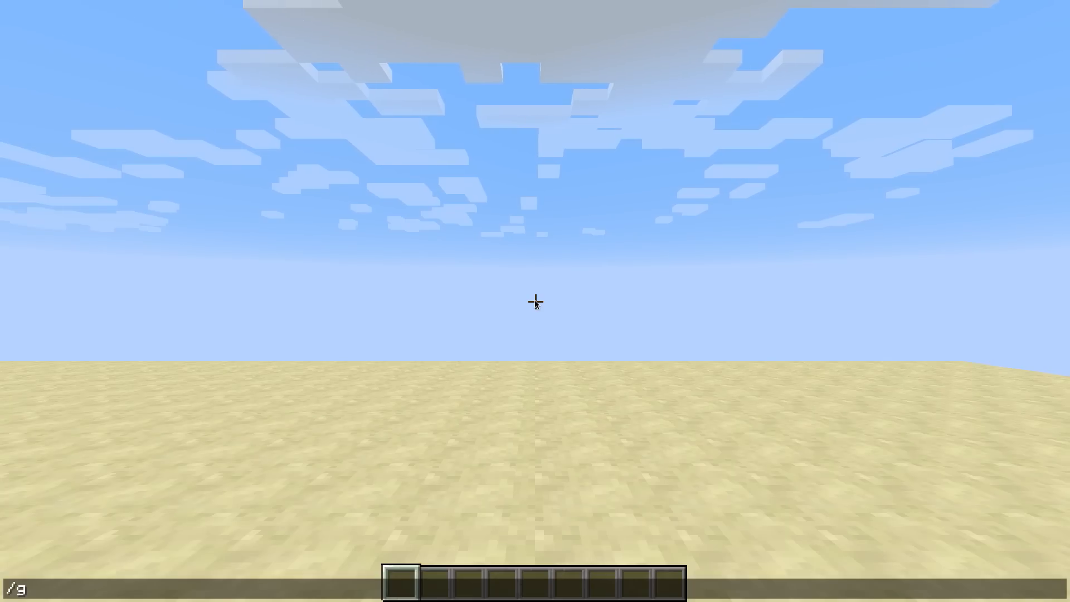
- Give CrPxl a command block, paste the skull command into it and confirm with Done
{"action": "type", "text": "ive mi"}
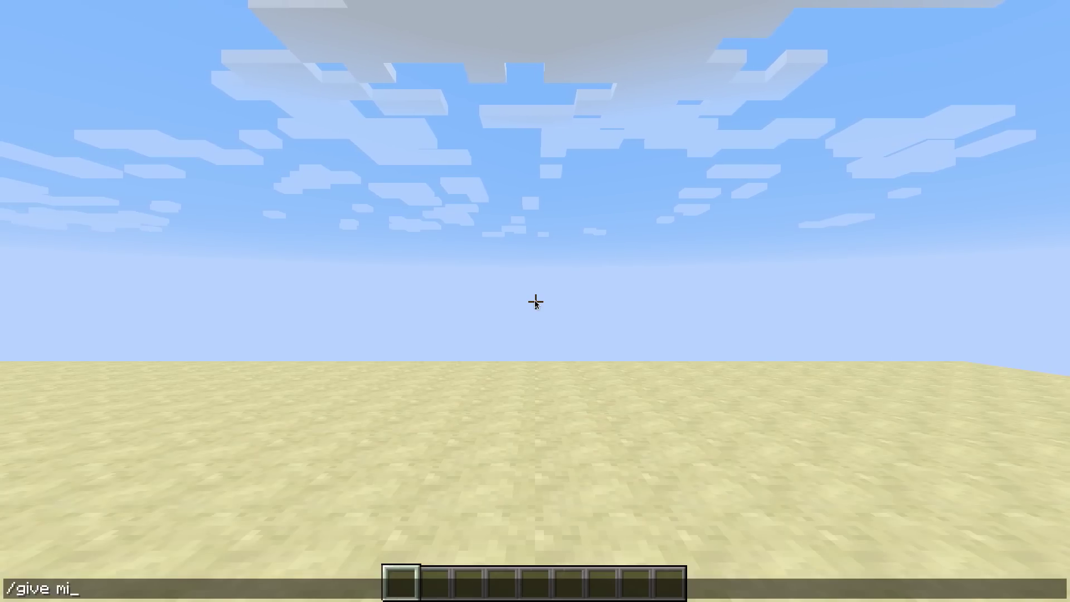
{"action": "type", "text": "CrPxl minecraft:co"}
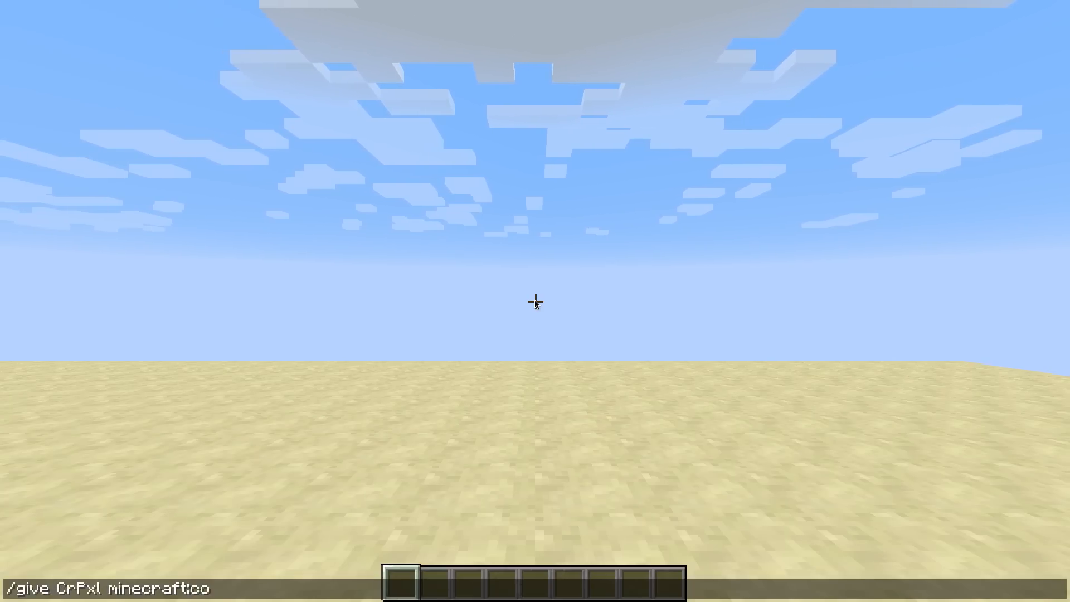
{"action": "key", "text": "Return"}
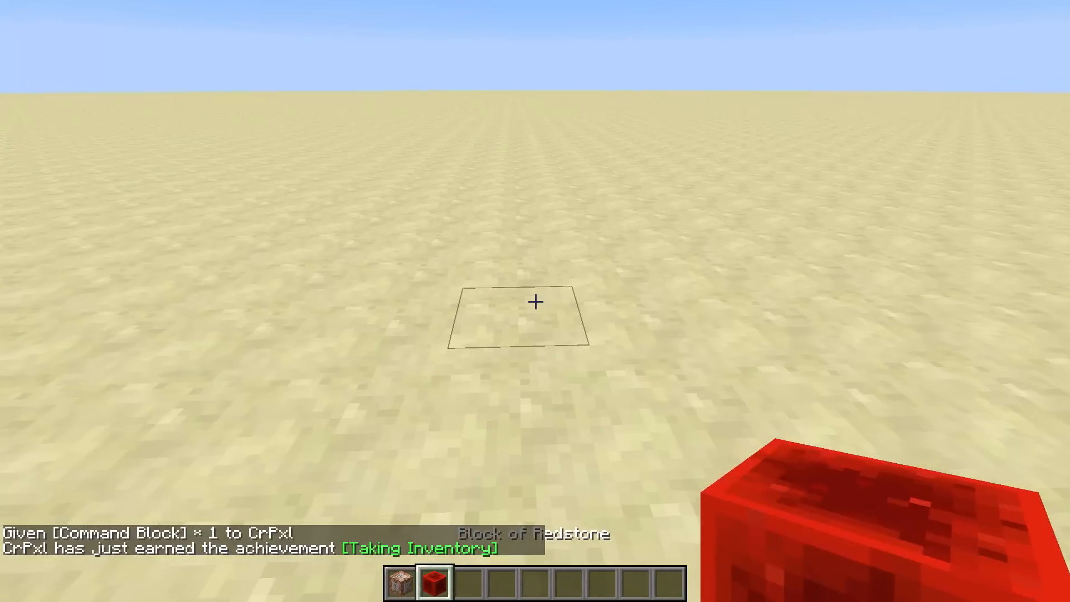
{"action": "right_click", "coordinate": [536, 301]}
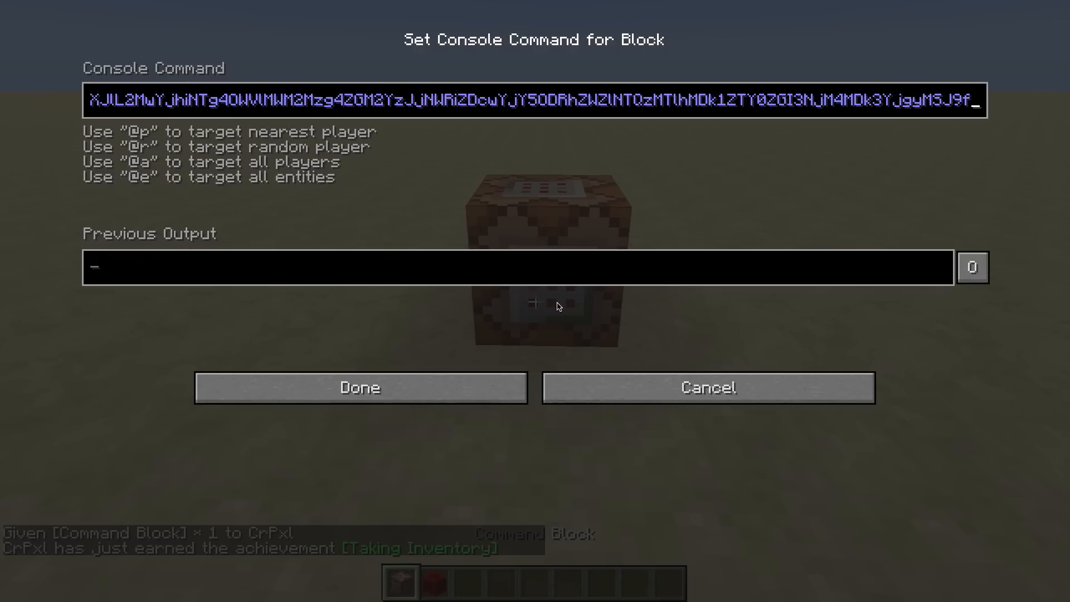
{"action": "left_click", "coordinate": [359, 387]}
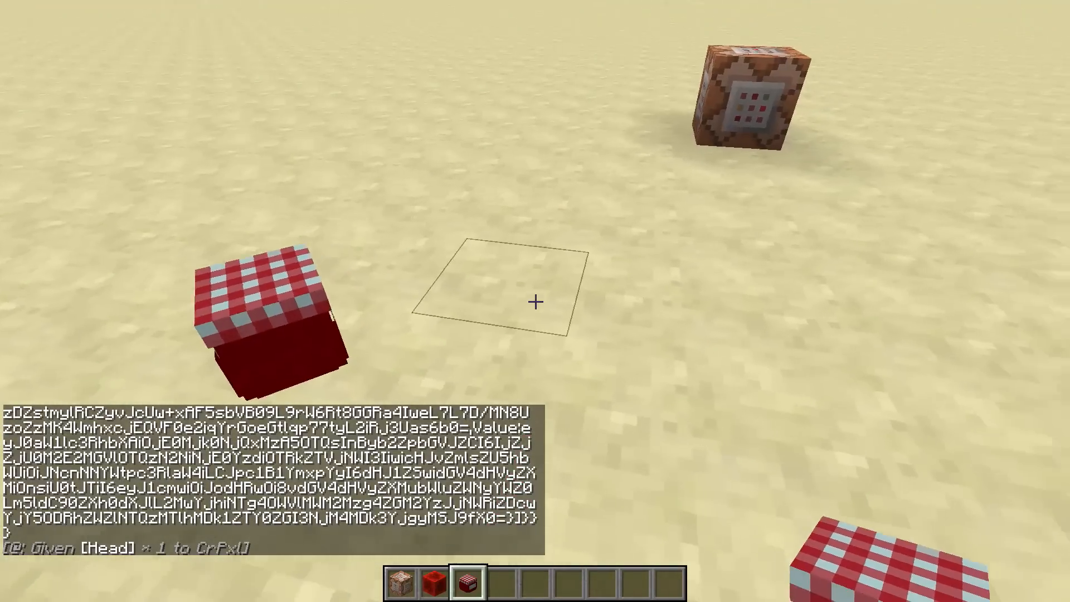
{"action": "mouse_move", "coordinate": [535, 301]}
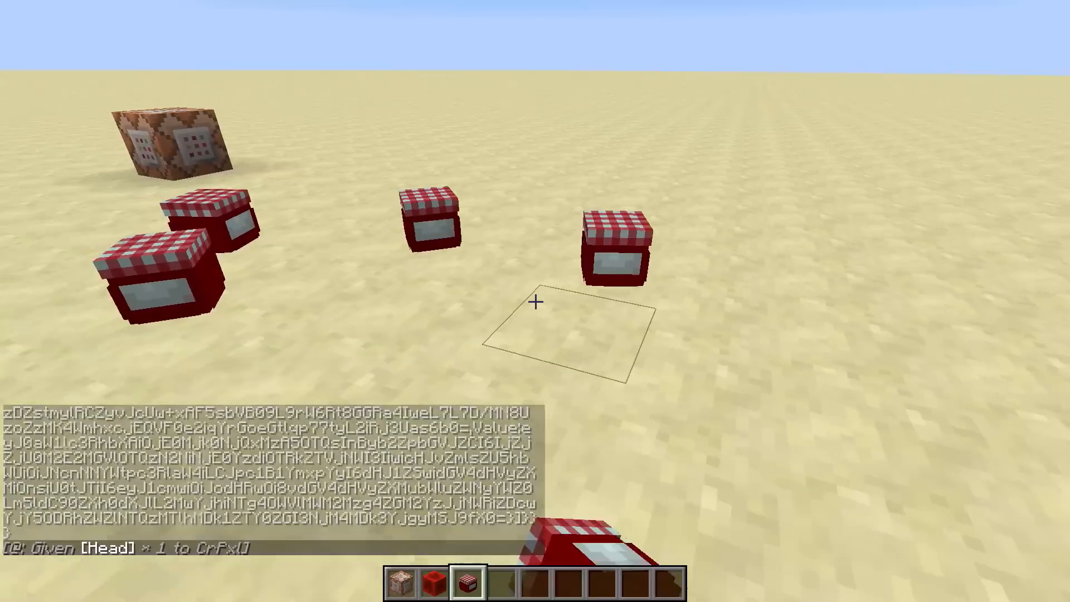
{"action": "mouse_move", "coordinate": [535, 301]}
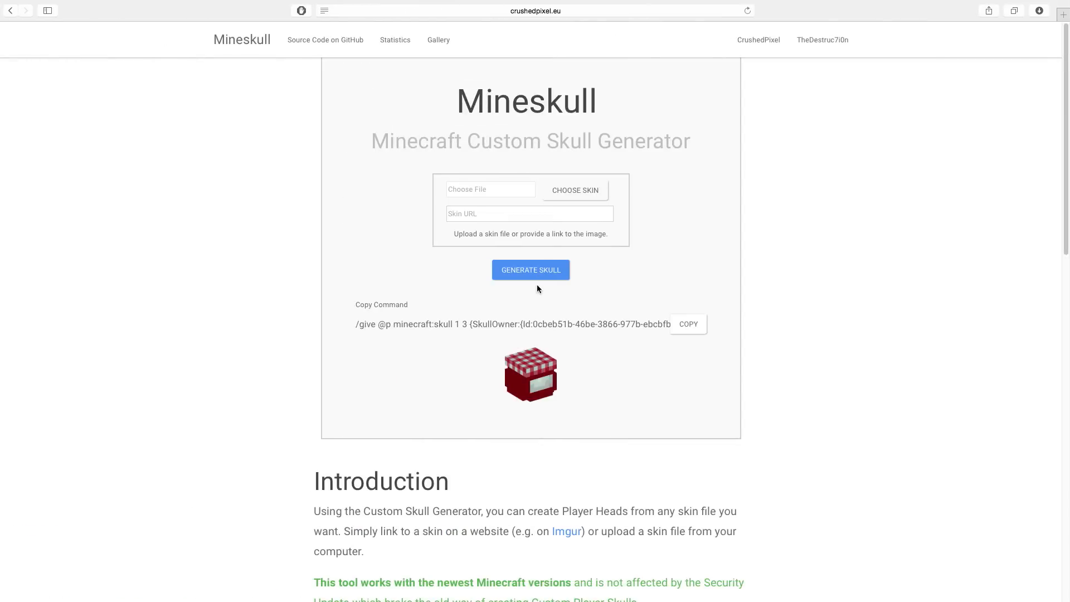
- Cancel the file picker and regenerate the skull, producing the yellow smiley head and a new give command
{"action": "left_click", "coordinate": [575, 190]}
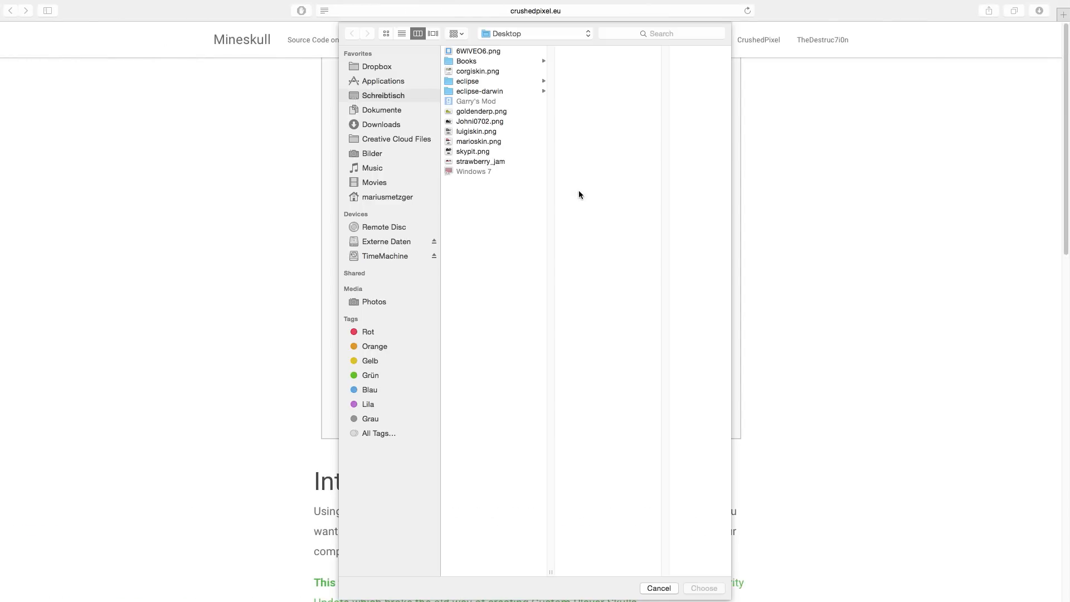
{"action": "left_click", "coordinate": [480, 111]}
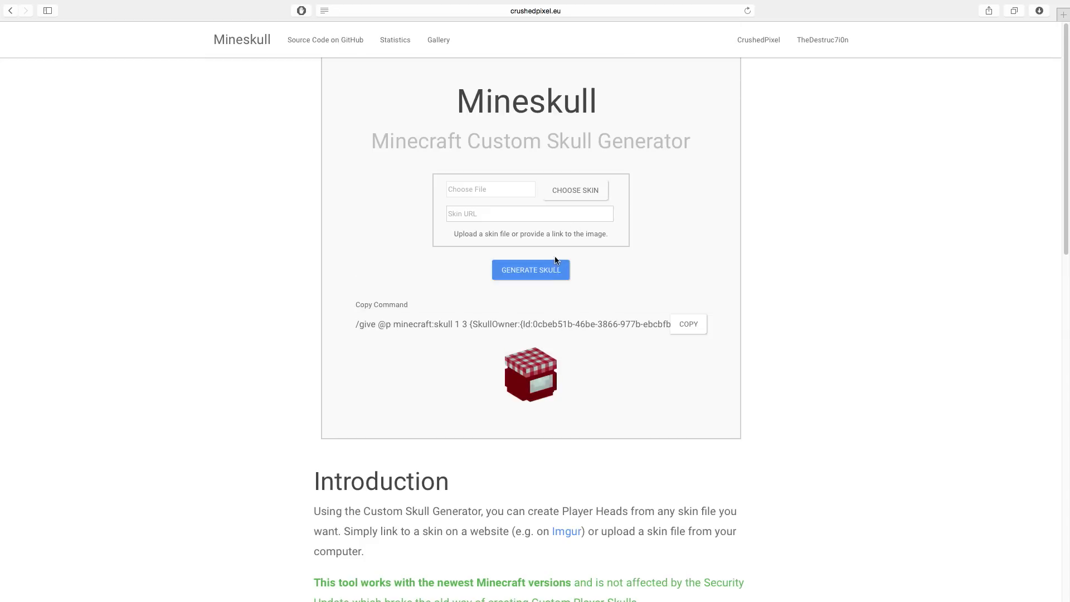
{"action": "left_click", "coordinate": [531, 270]}
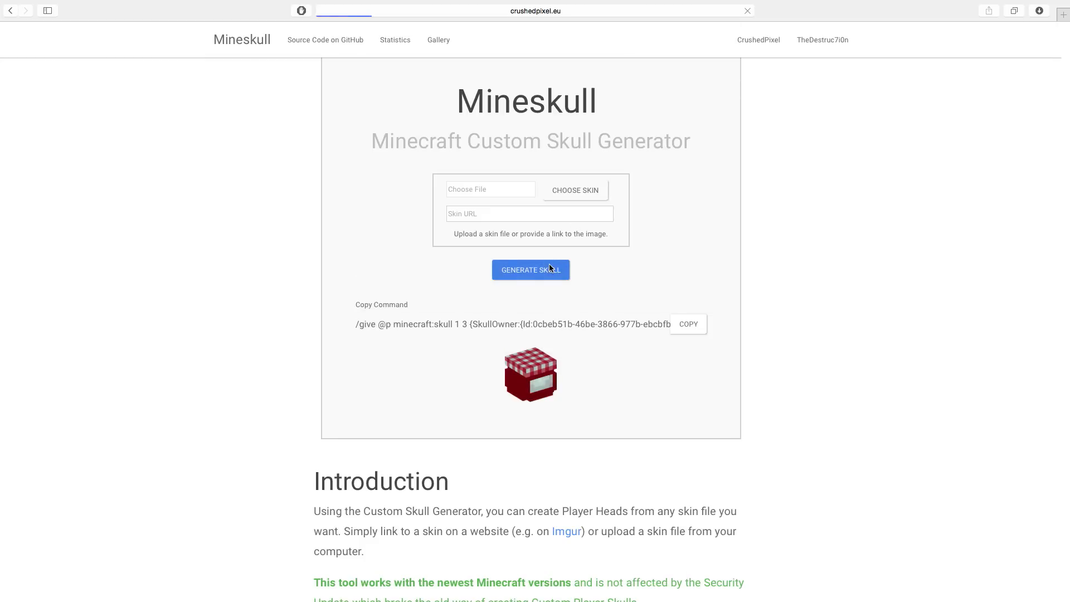
{"action": "left_click", "coordinate": [530, 270]}
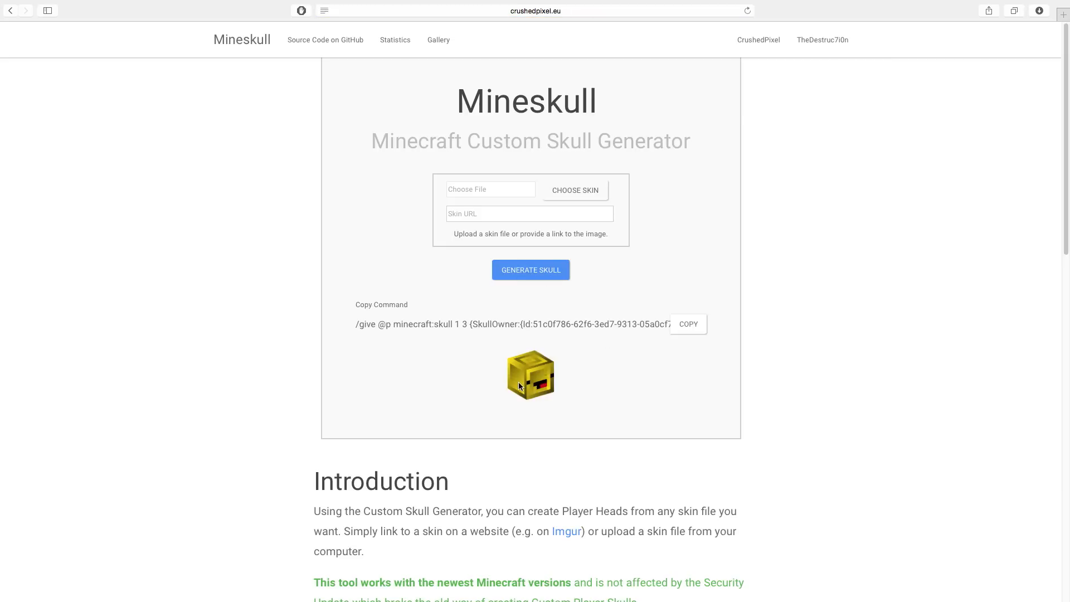
{"action": "mouse_move", "coordinate": [693, 324]}
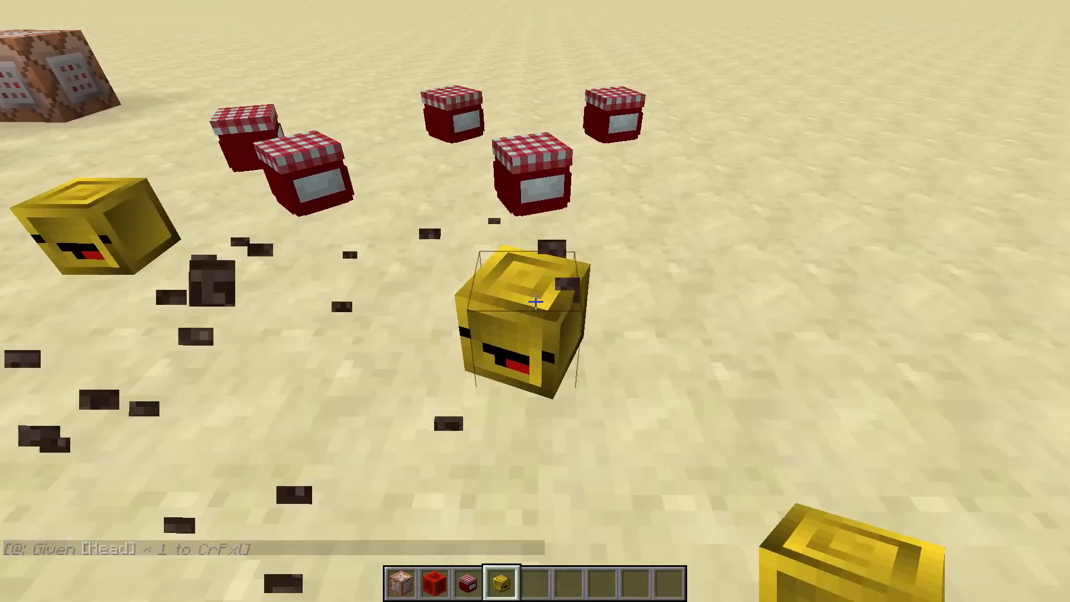
{"action": "mouse_move", "coordinate": [535, 302]}
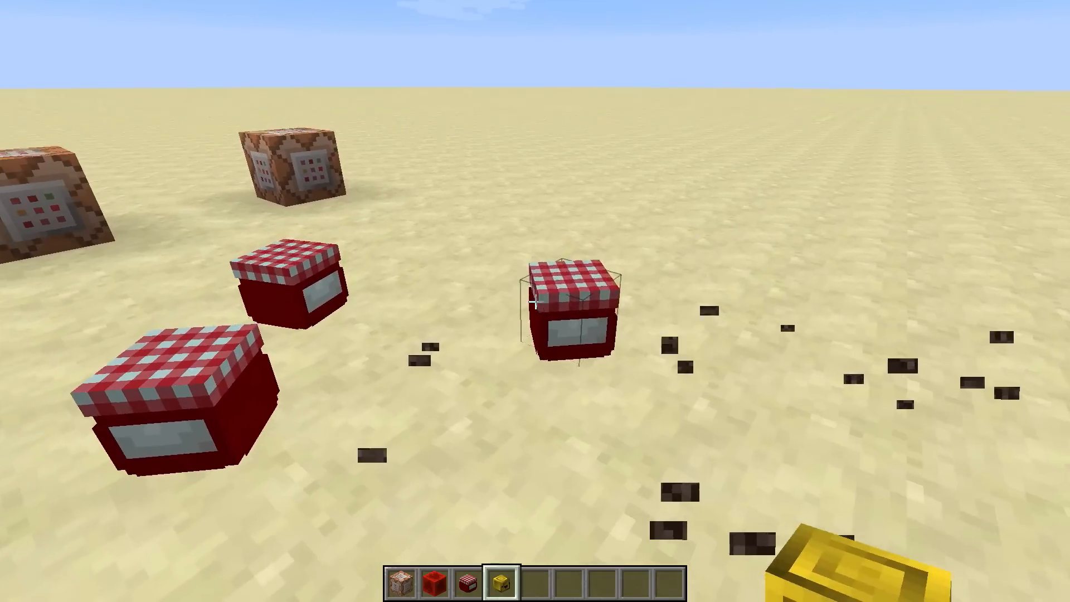
{"action": "mouse_move", "coordinate": [535, 301]}
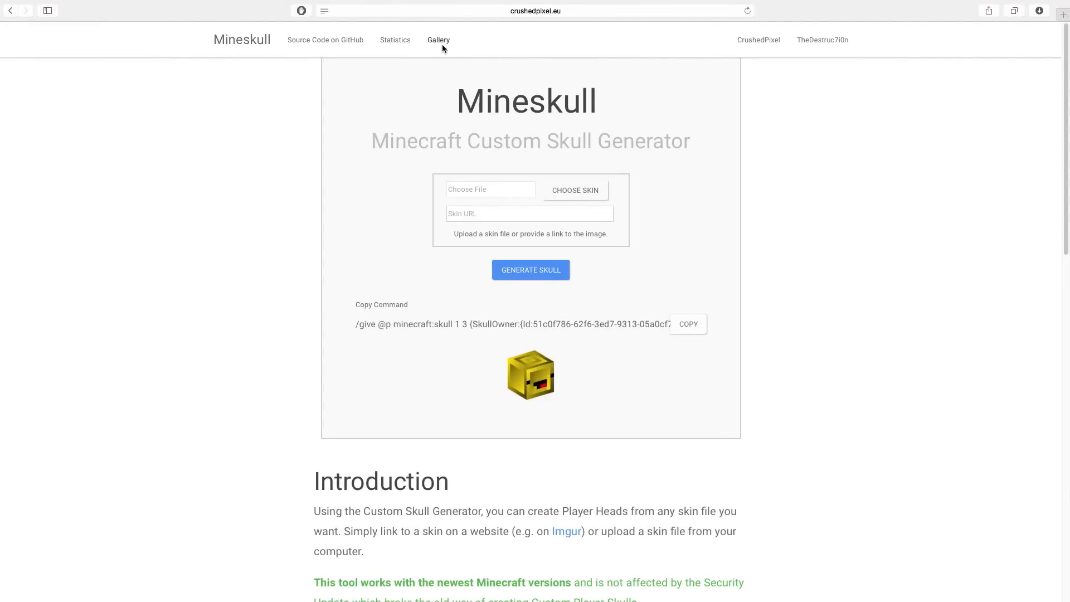
- Show the Skull Gallery with the 25 most recently generated skulls
{"action": "left_click", "coordinate": [438, 40]}
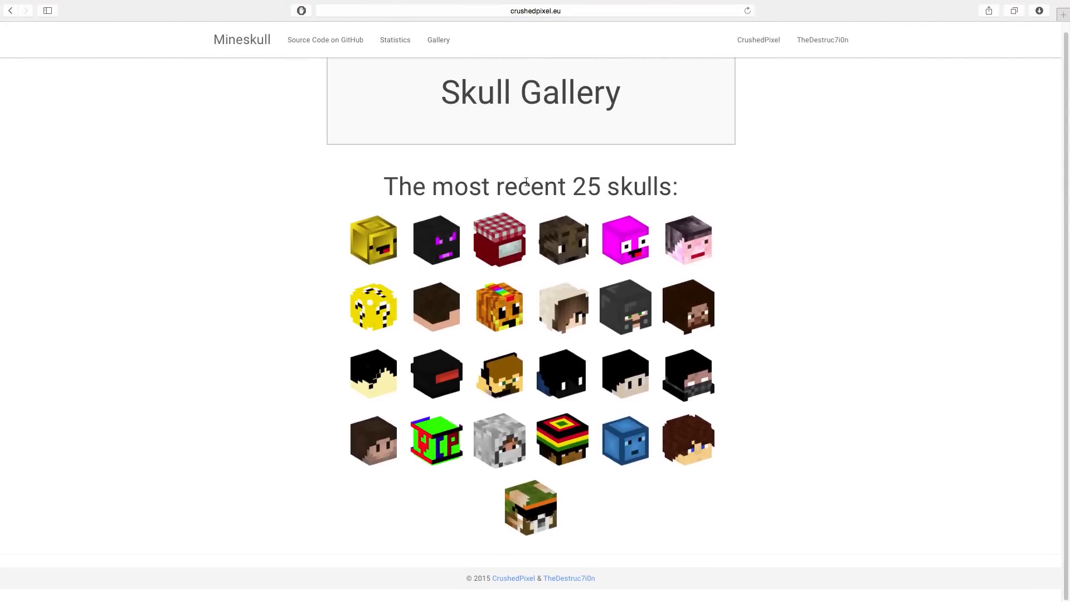
{"action": "mouse_move", "coordinate": [545, 411]}
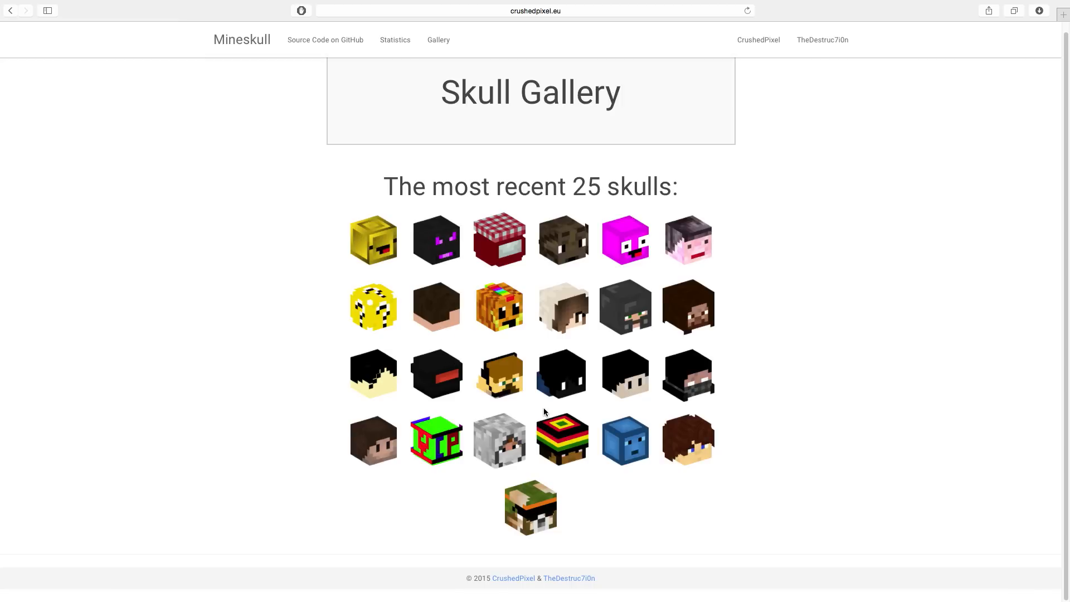
{"action": "mouse_move", "coordinate": [438, 454]}
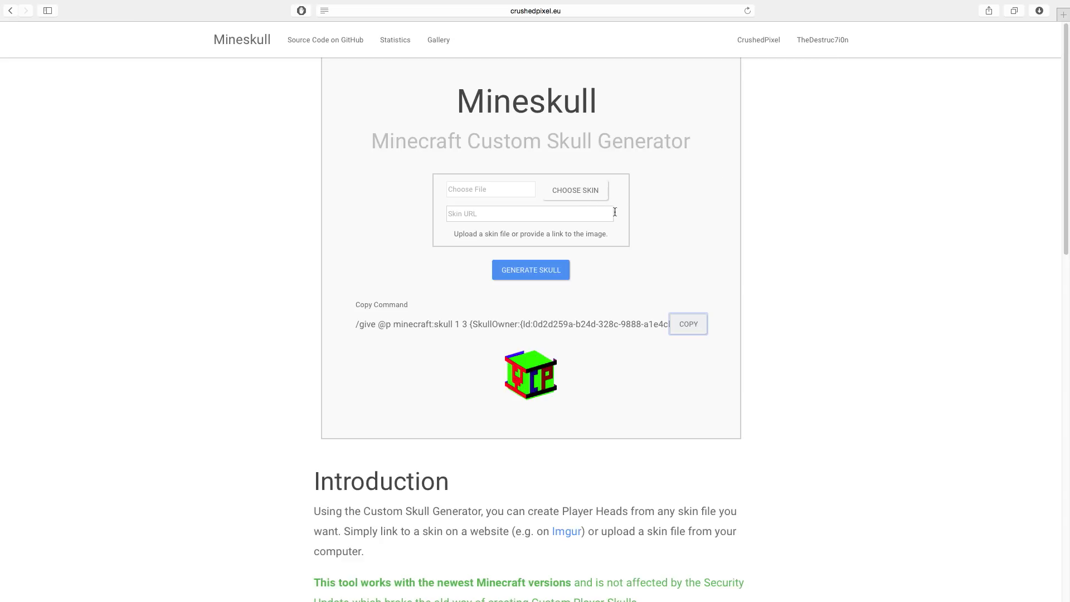
{"action": "scroll", "scroll_direction": "down", "scroll_amount": 3}
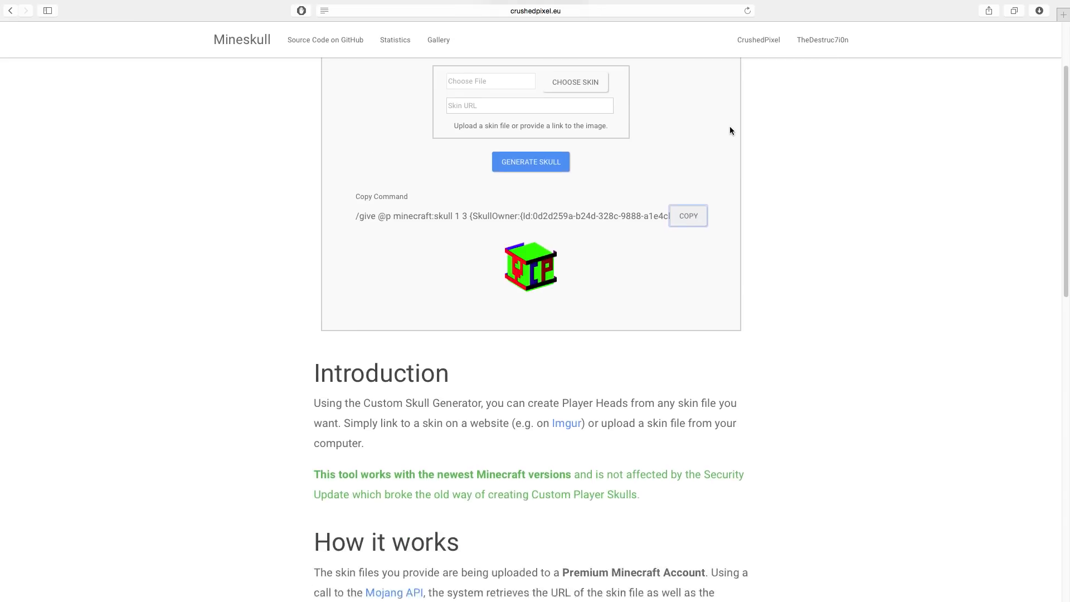
{"action": "scroll", "scroll_direction": "up", "scroll_amount": 3}
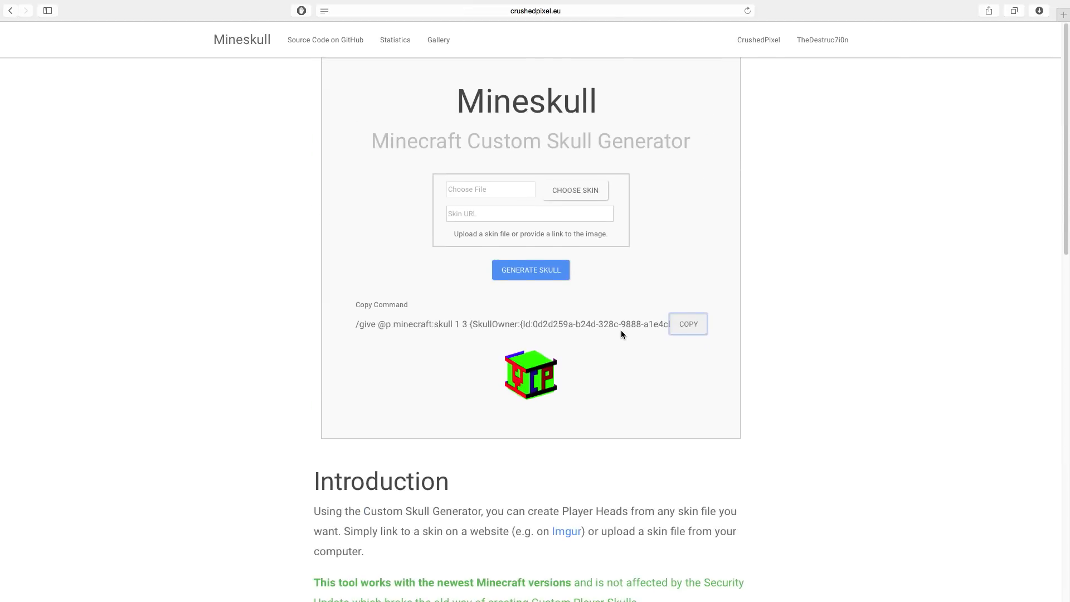
{"action": "scroll", "scroll_direction": "down", "scroll_amount": 3}
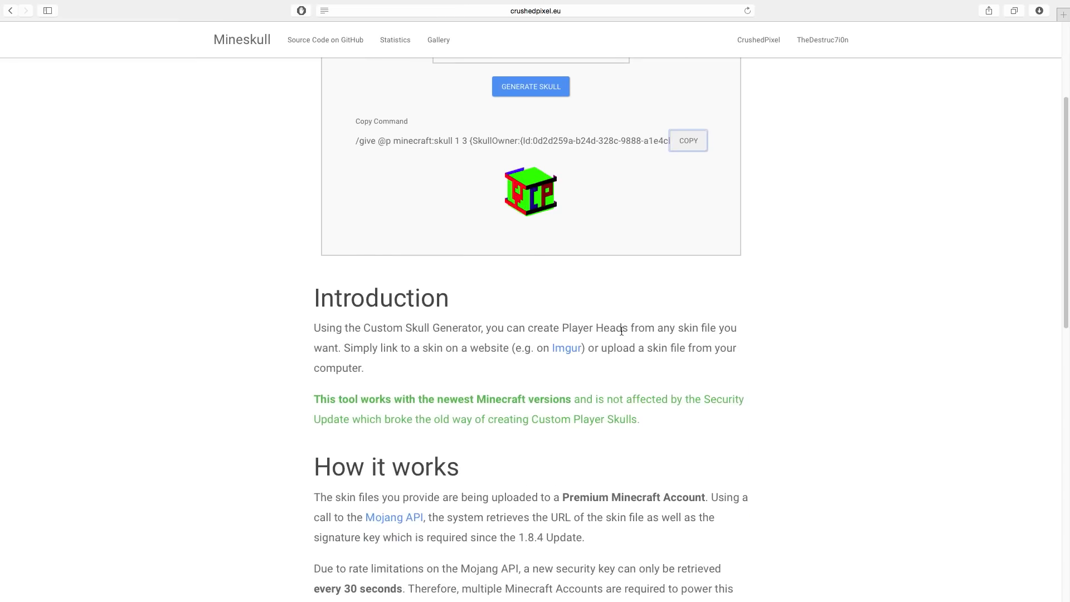
{"action": "scroll", "scroll_direction": "down", "scroll_amount": 3}
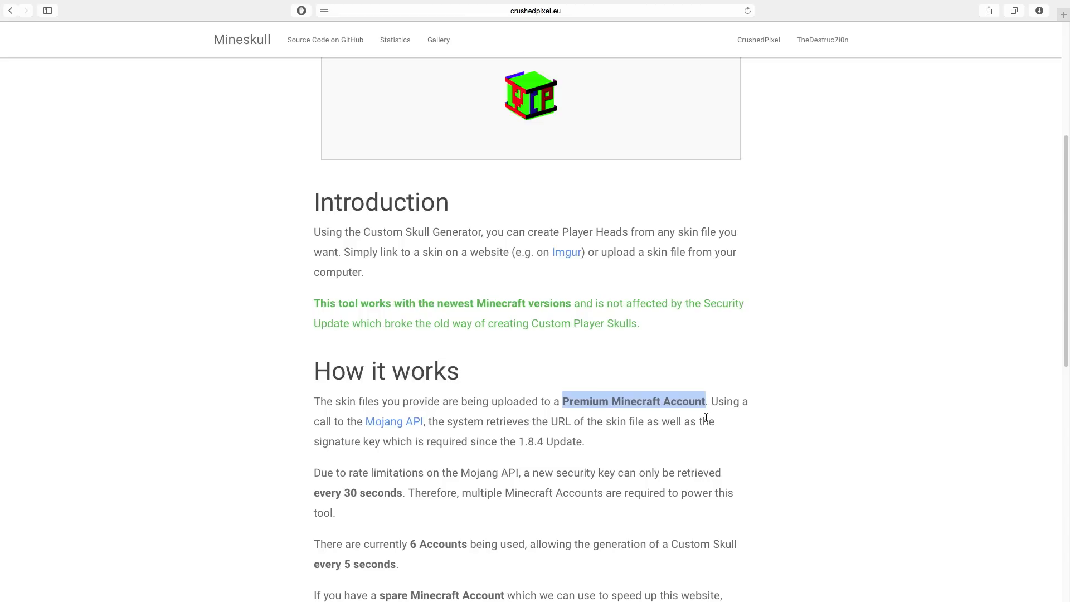
{"action": "scroll", "scroll_direction": "down", "scroll_amount": 3}
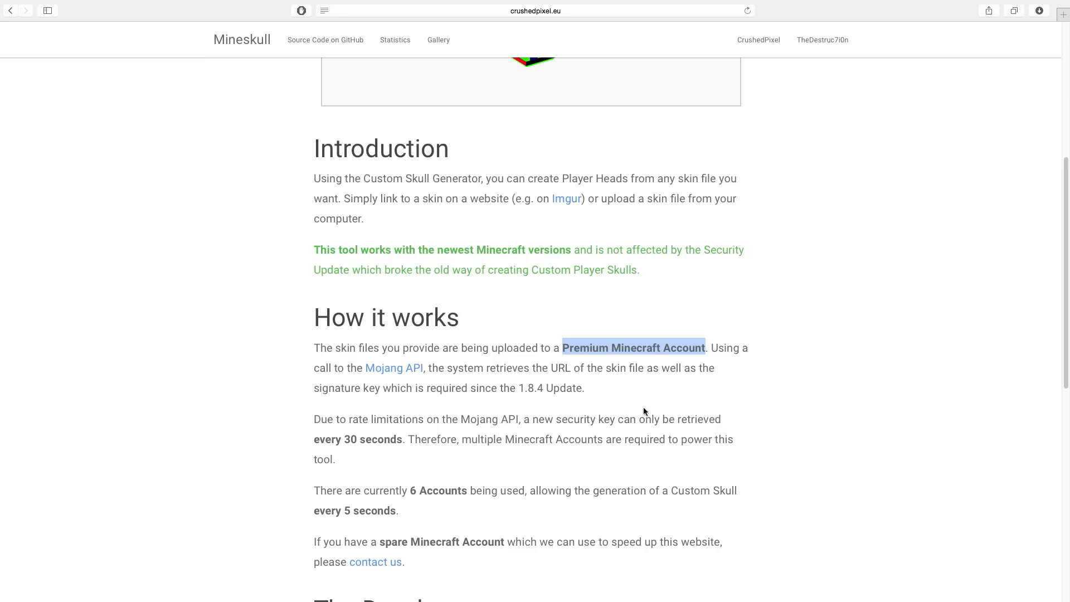
{"action": "mouse_move", "coordinate": [898, 358]}
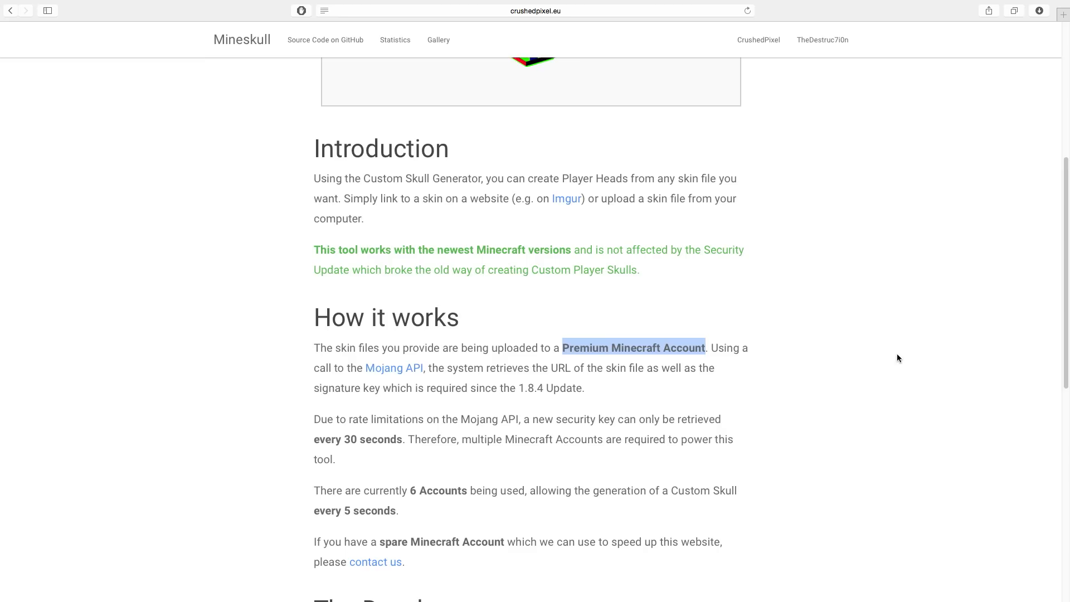
{"action": "mouse_move", "coordinate": [857, 367]}
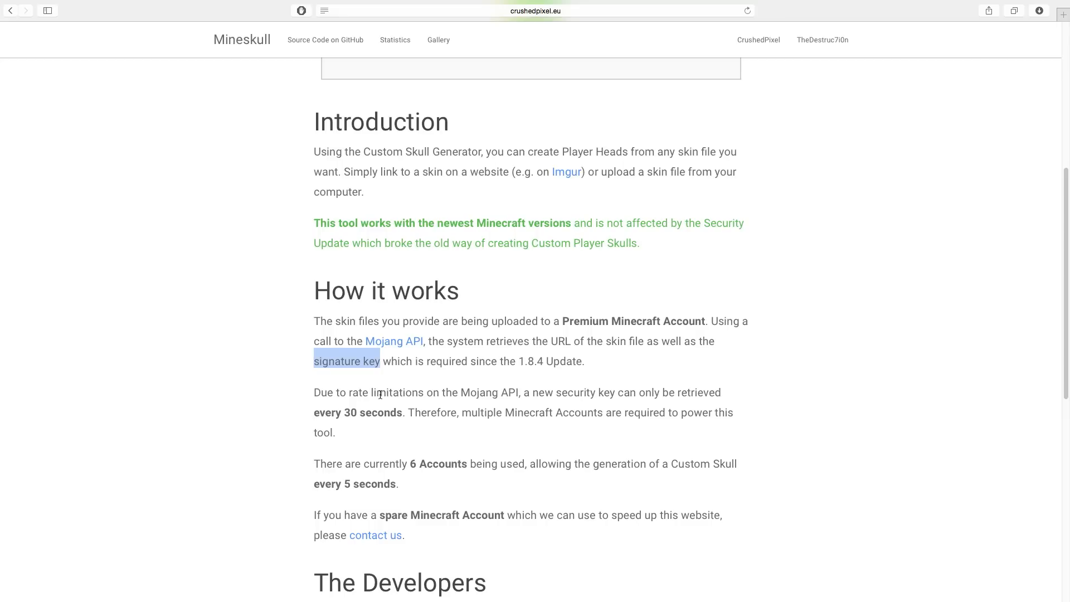
{"action": "scroll", "scroll_direction": "up", "scroll_amount": 3}
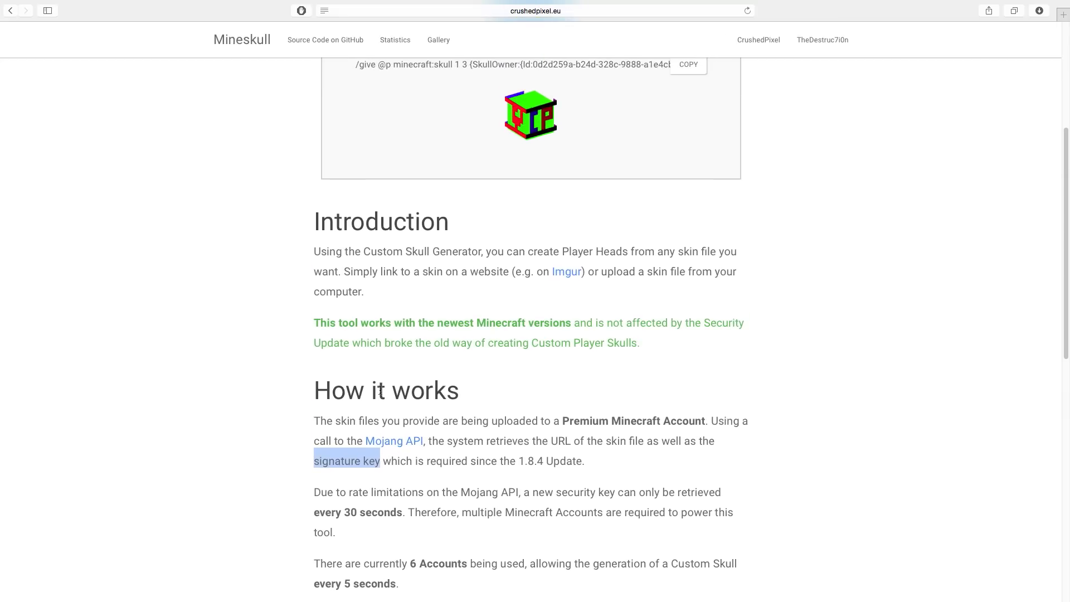
{"action": "mouse_move", "coordinate": [379, 387]}
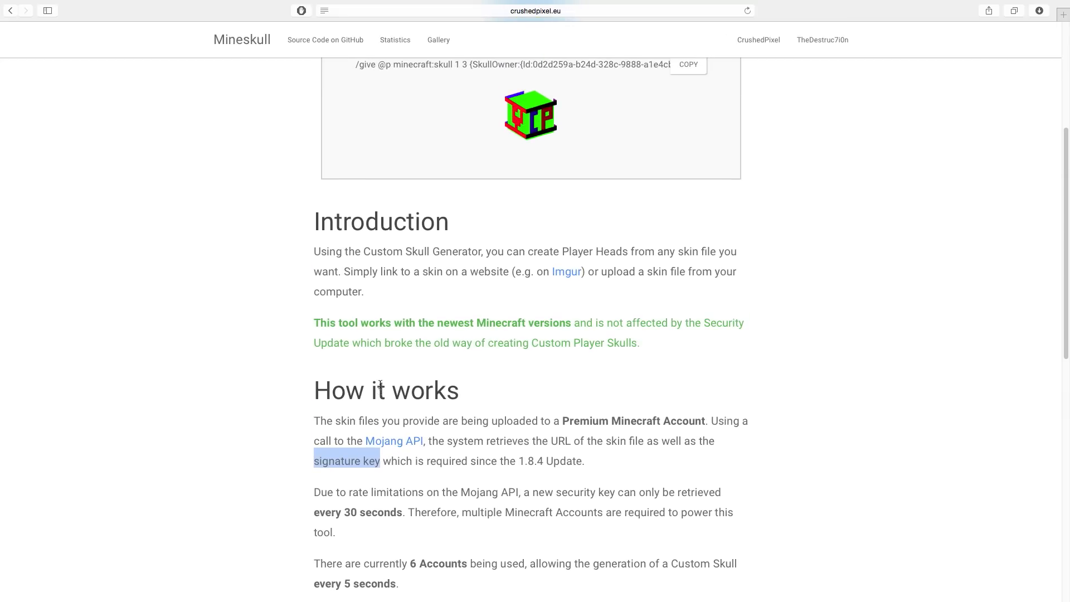
{"action": "scroll", "scroll_direction": "up", "scroll_amount": 3}
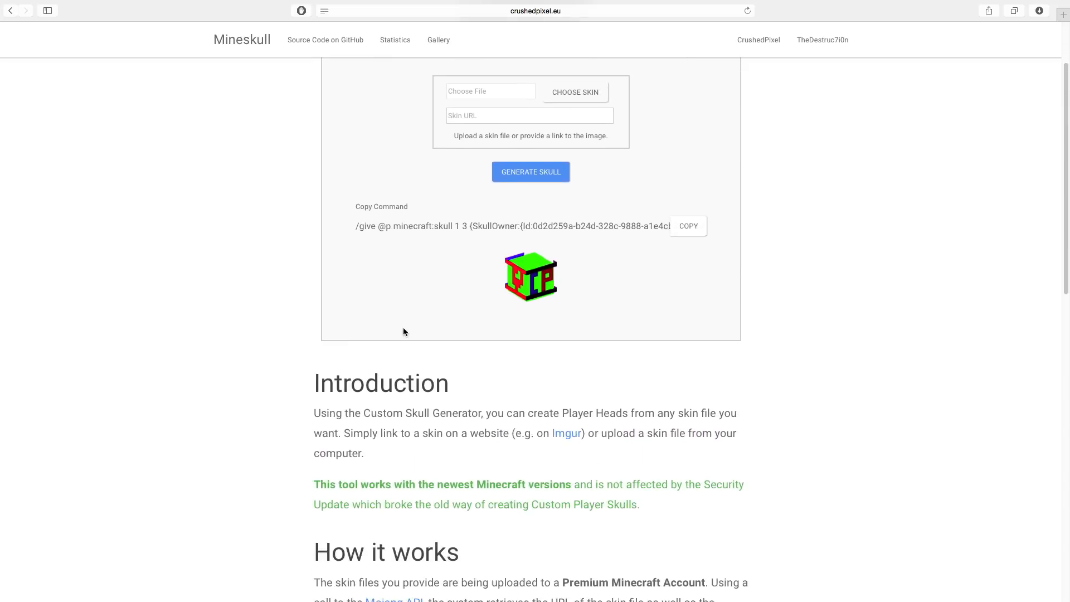
{"action": "scroll", "scroll_direction": "down", "scroll_amount": 3}
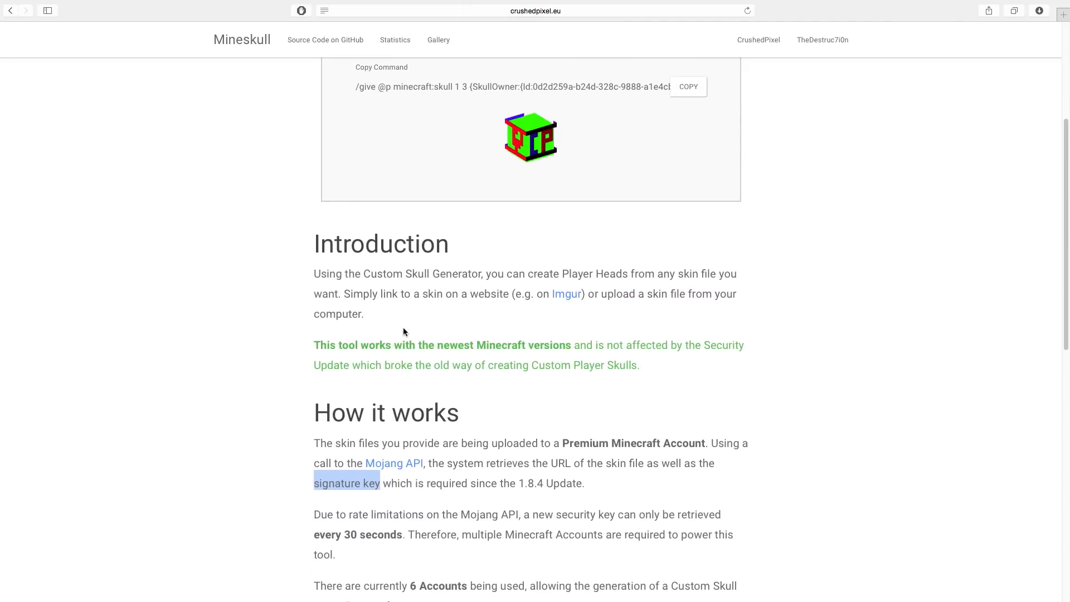
{"action": "scroll", "scroll_direction": "down", "scroll_amount": 3}
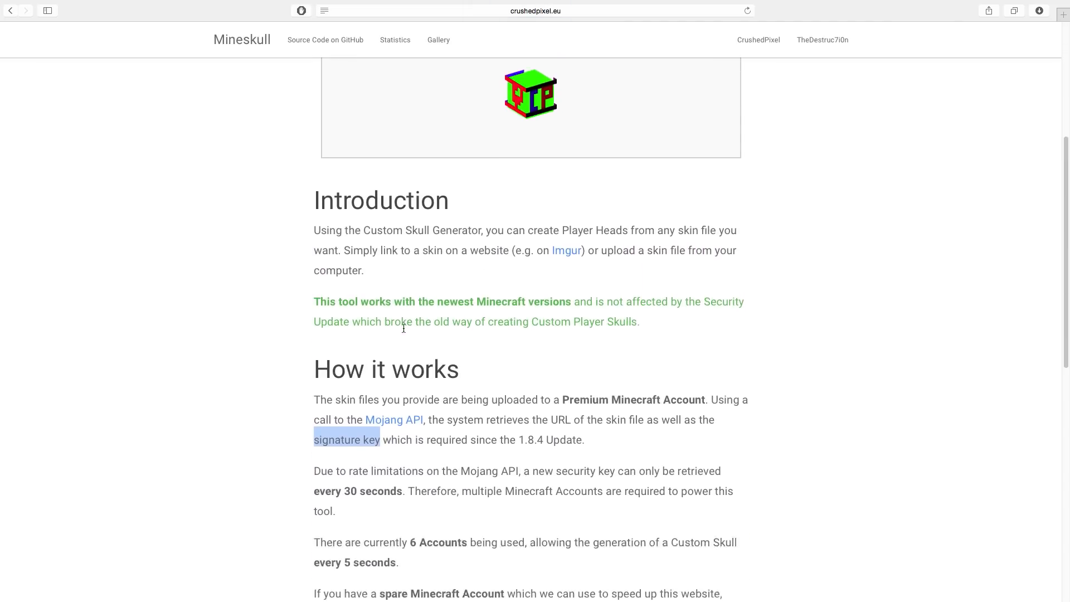
{"action": "scroll", "scroll_direction": "down", "scroll_amount": 3}
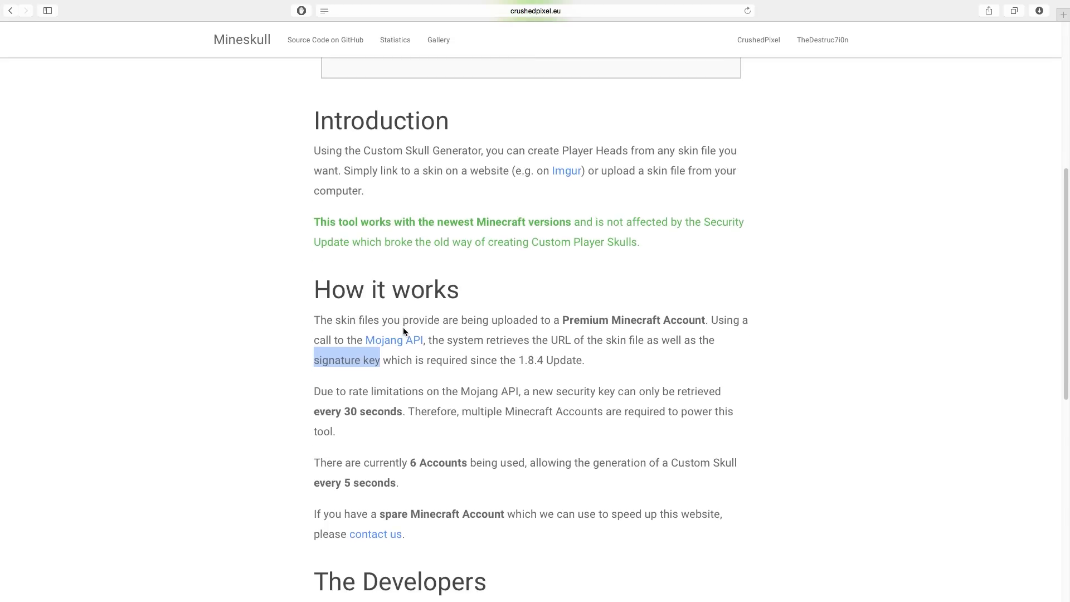
{"action": "scroll", "scroll_direction": "down", "scroll_amount": 3}
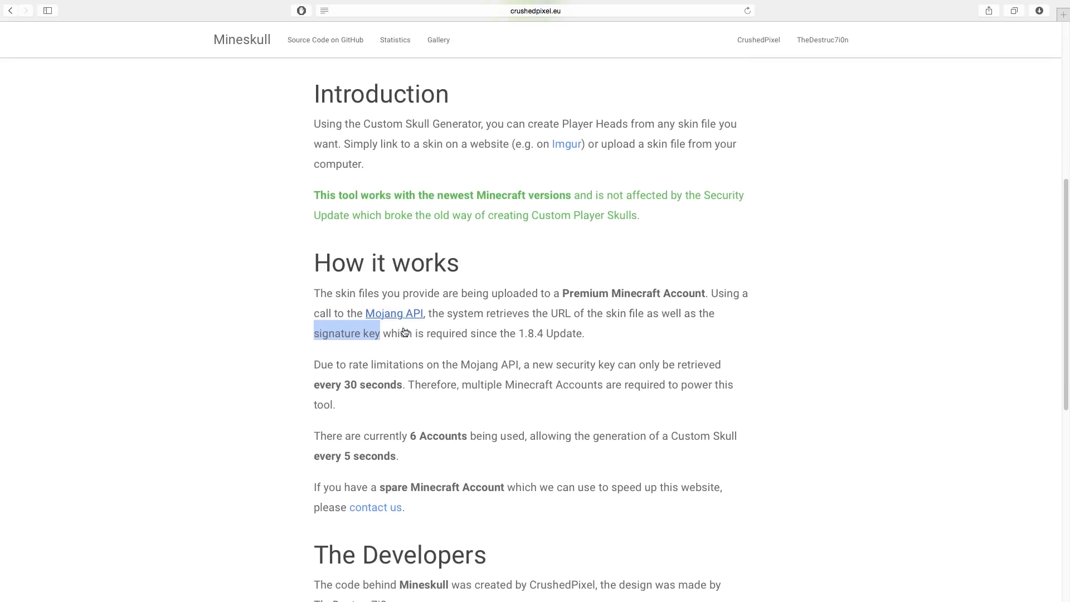
{"action": "scroll", "scroll_direction": "up", "scroll_amount": 3}
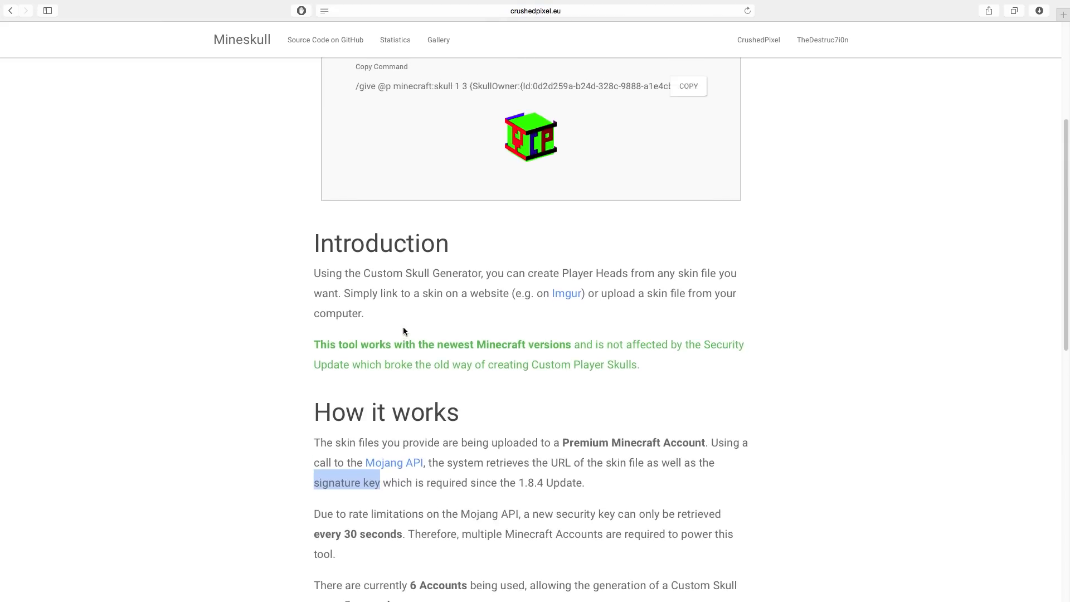
{"action": "scroll", "scroll_direction": "up", "scroll_amount": 3}
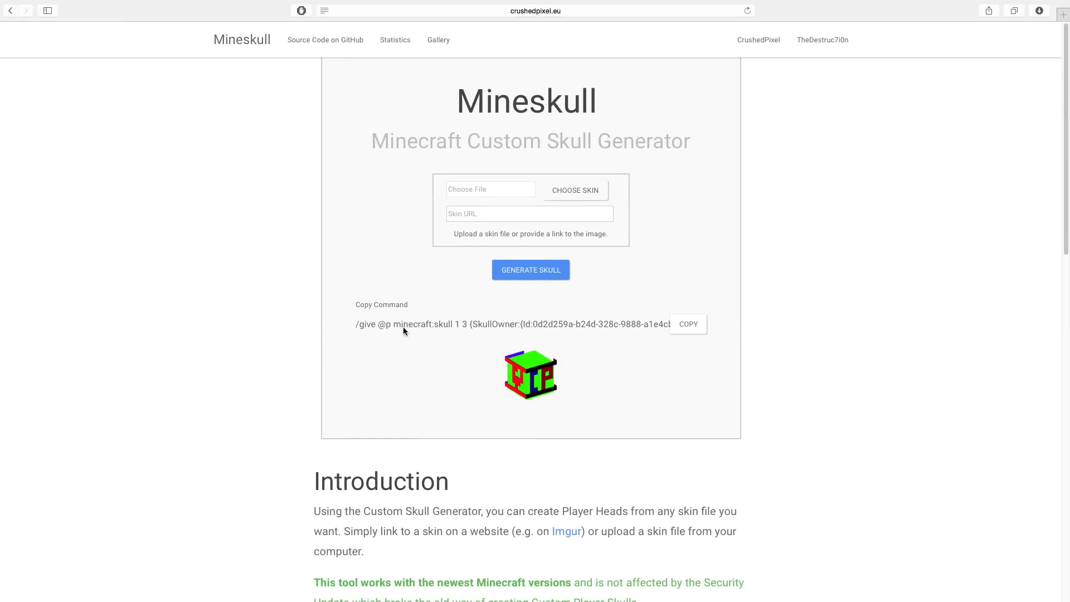
- Highlight and deselect the Mineskull title, then start editing crushedpixel.eu/skull/?id=6 in the address bar
{"action": "double_click", "coordinate": [525, 101]}
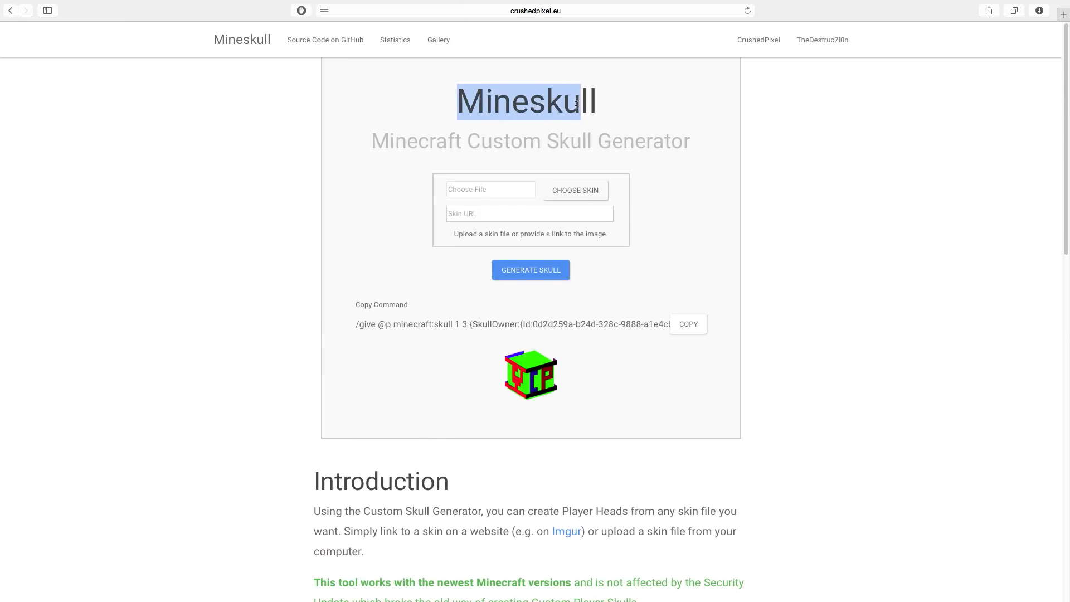
{"action": "scroll", "scroll_direction": "down", "scroll_amount": 3}
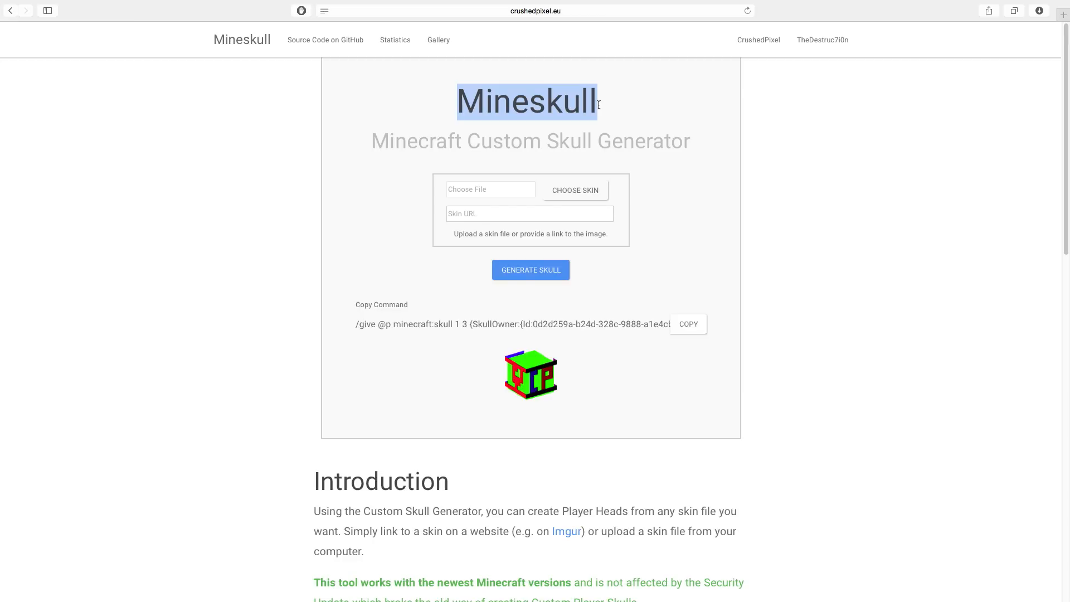
{"action": "left_click", "coordinate": [435, 101]}
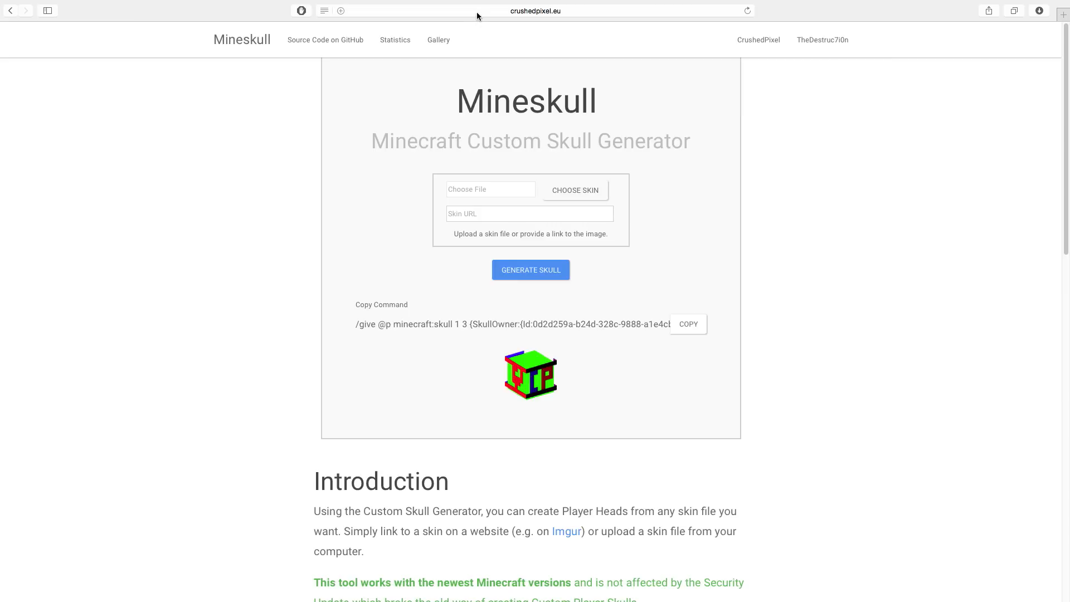
{"action": "left_click", "coordinate": [535, 10]}
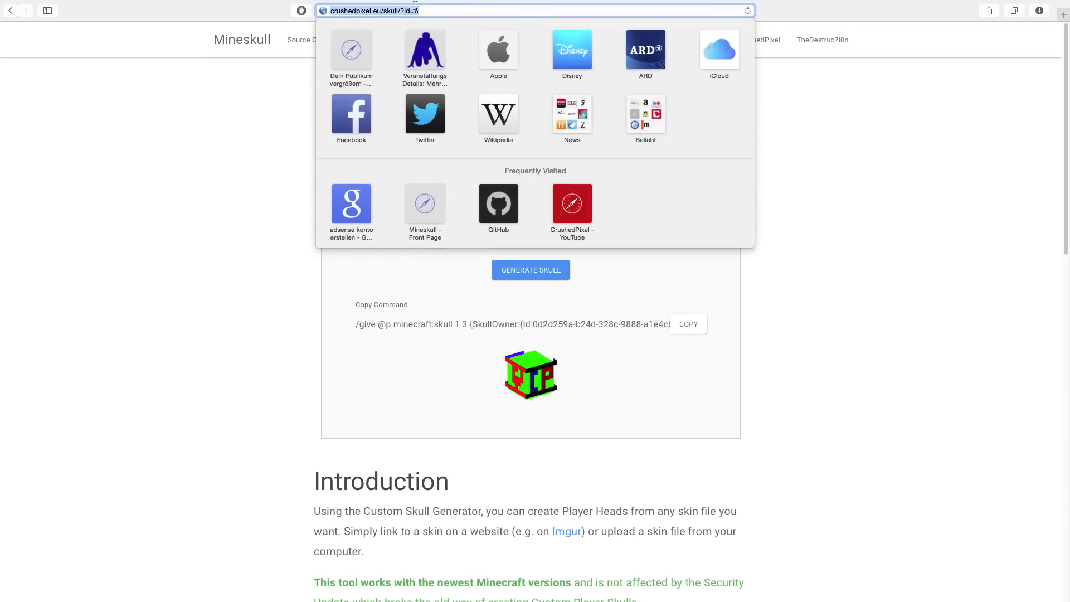